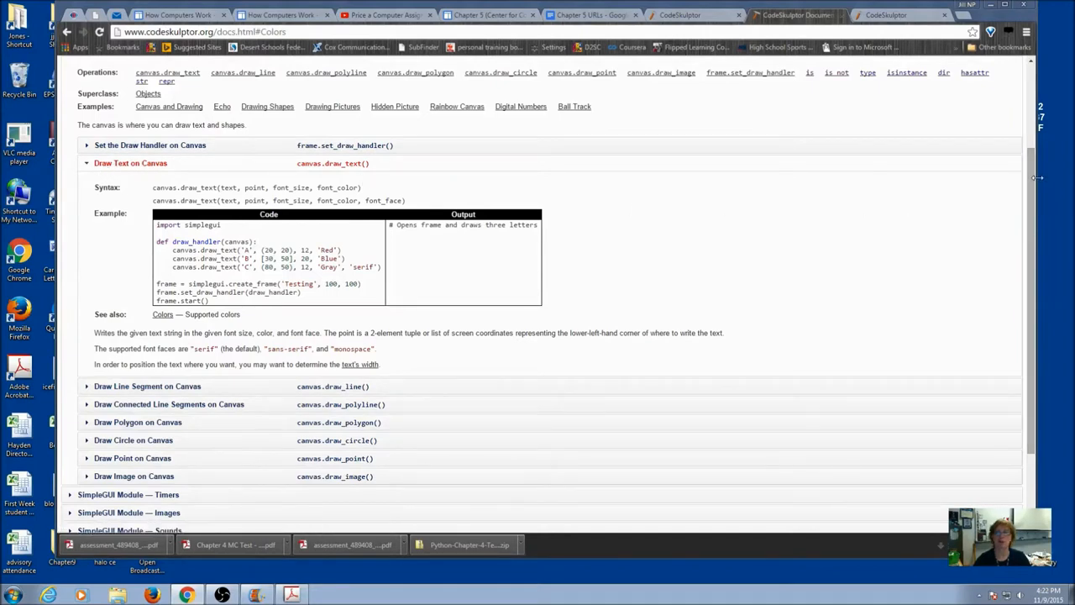
pyautogui.moveTo(621, 201)
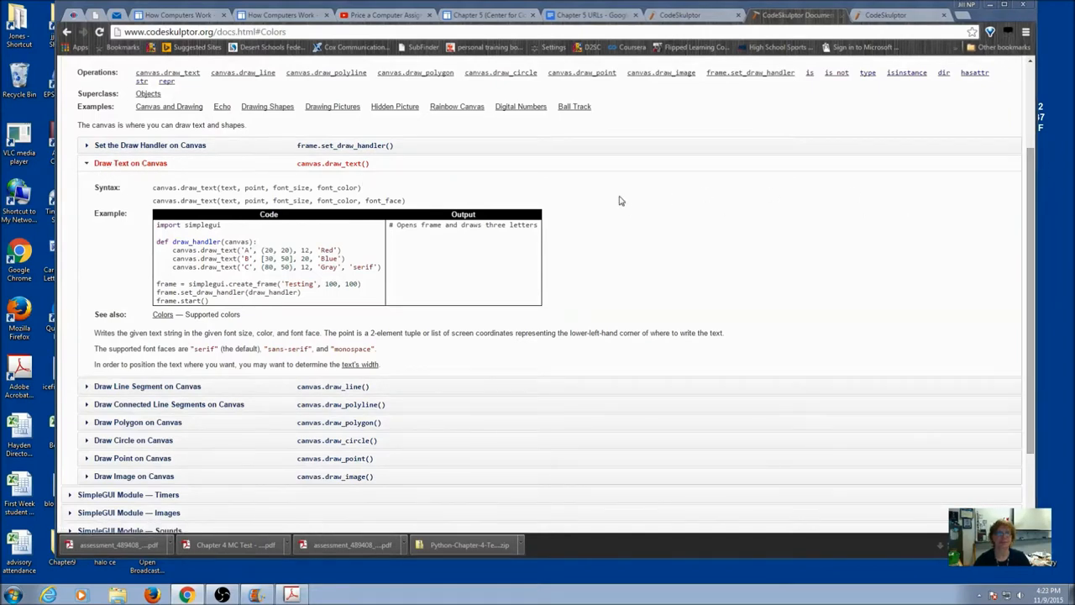
# - Run the truck drawing program to show the red truck with white wheels
pyautogui.scroll(3)
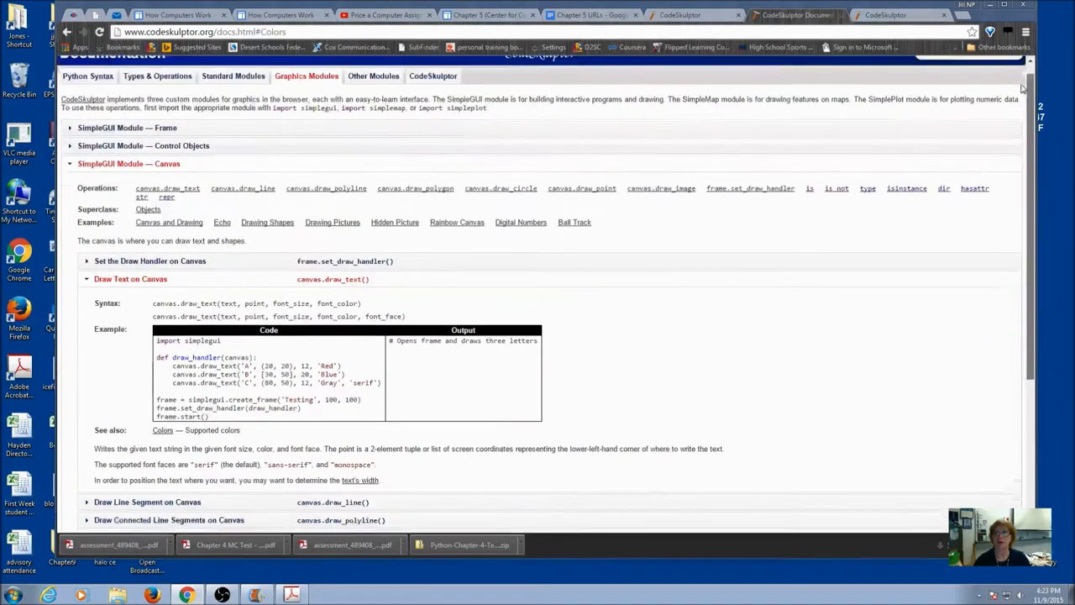
pyautogui.scroll(3)
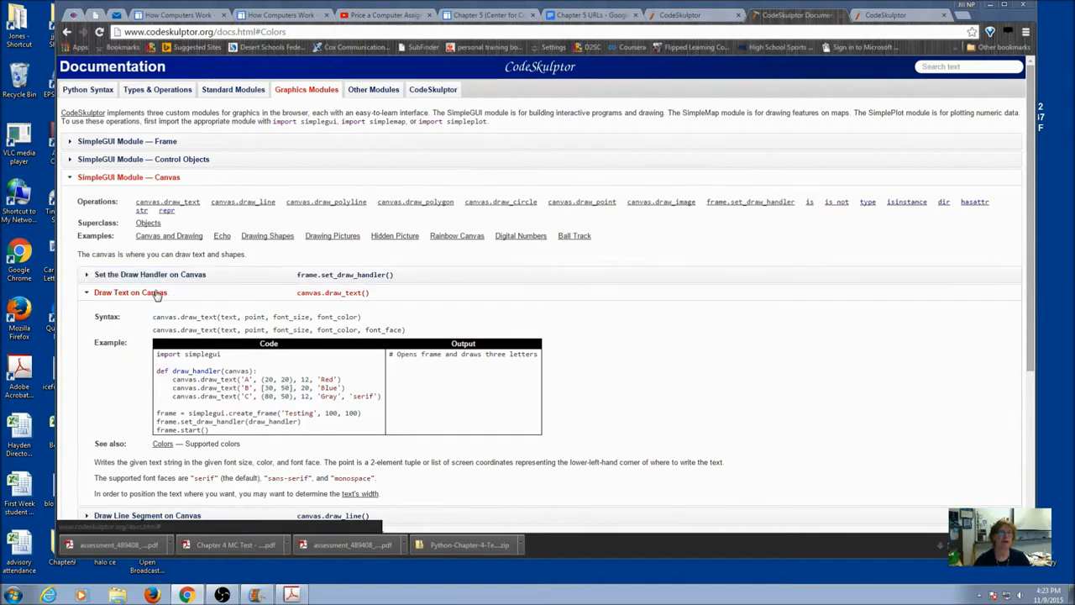
pyautogui.scroll(-3)
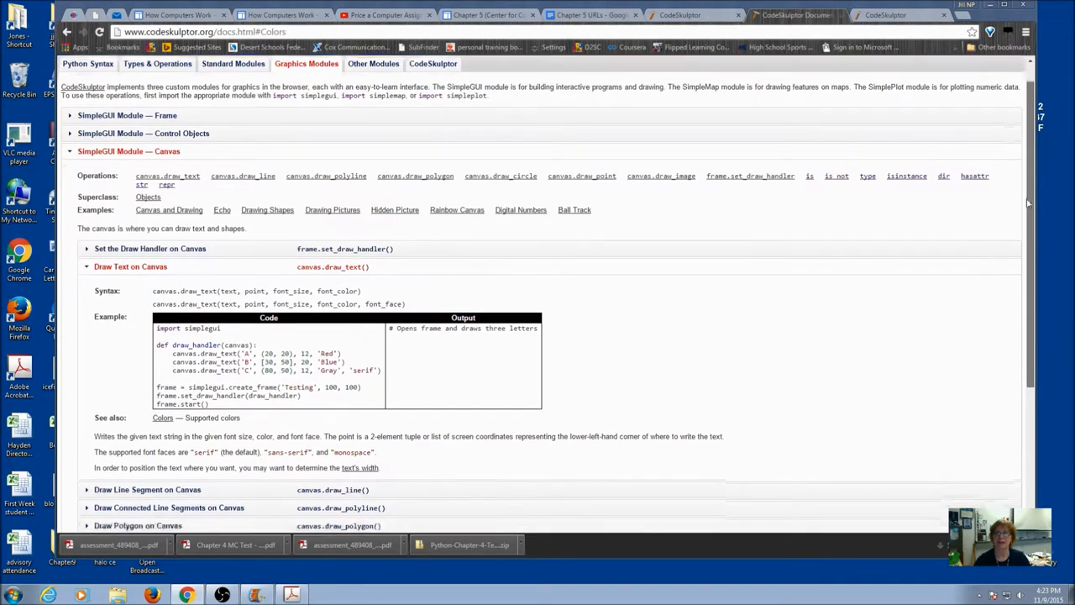
pyautogui.scroll(-3)
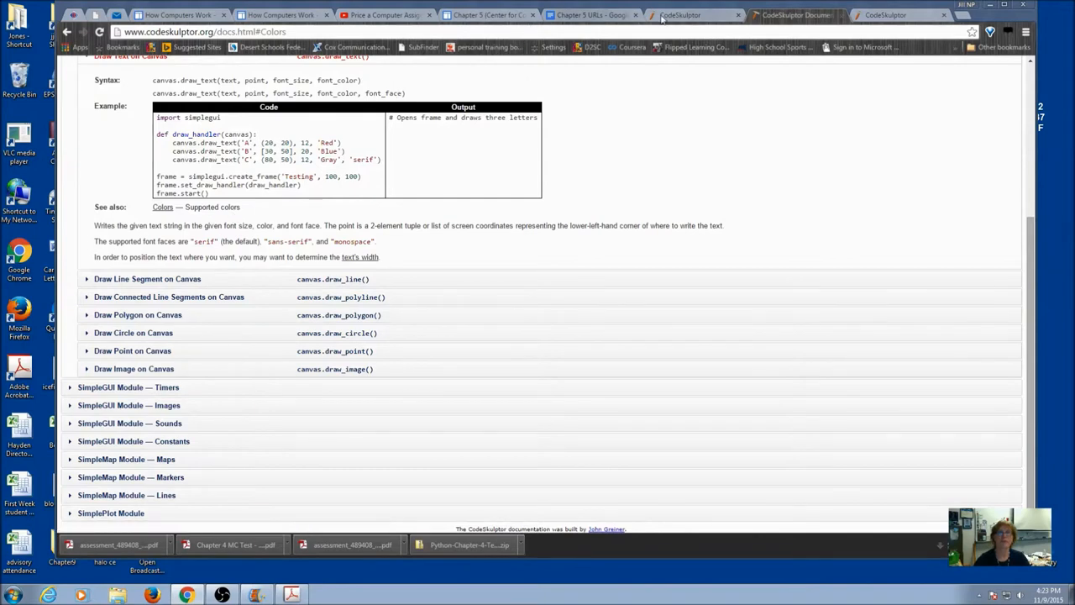
pyautogui.click(681, 14)
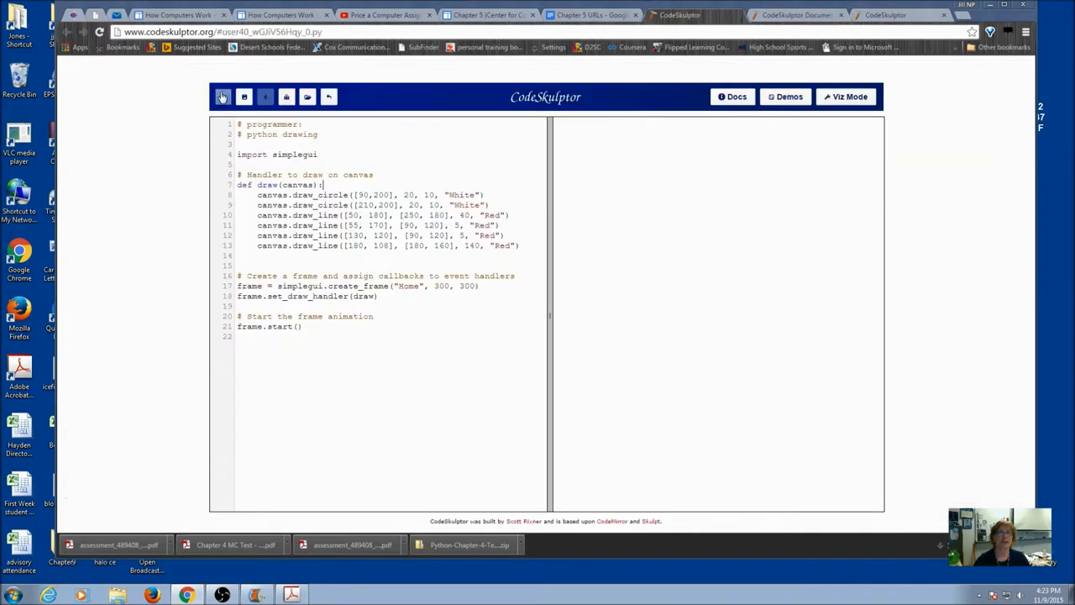
pyautogui.click(223, 95)
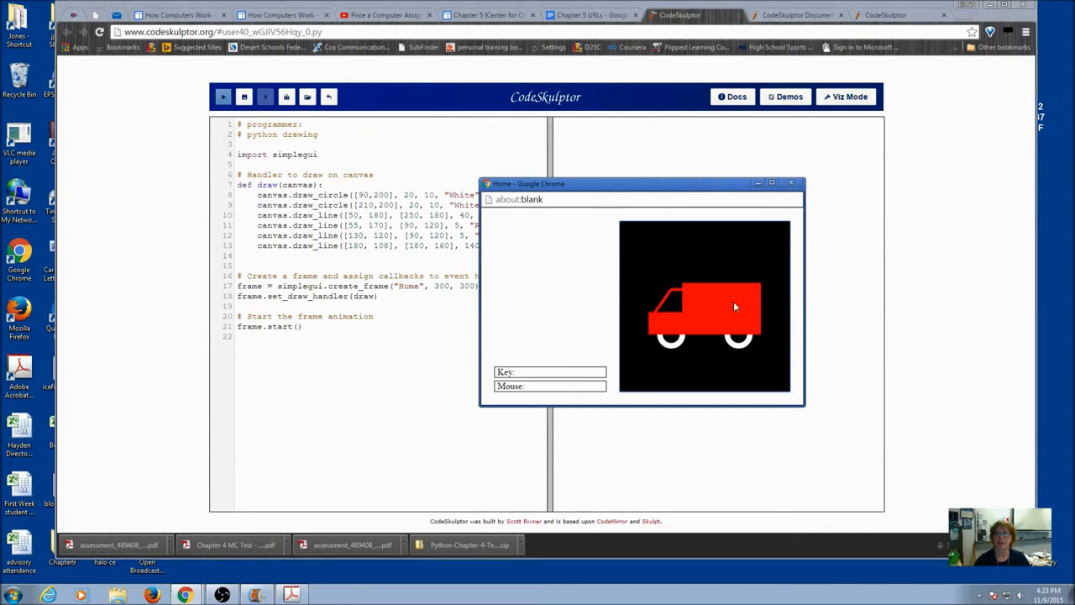
pyautogui.moveTo(765, 305)
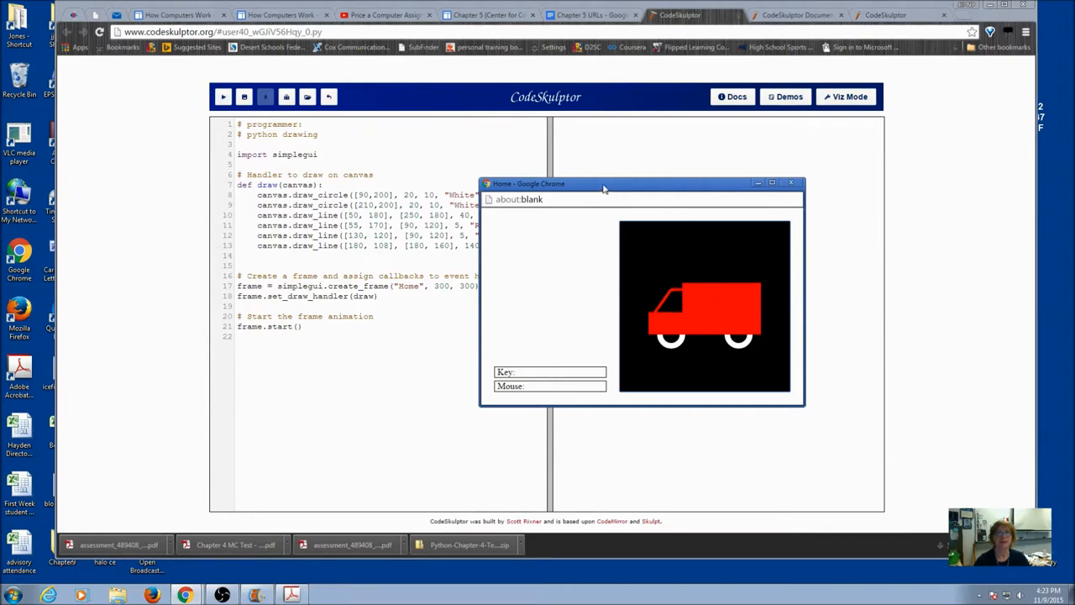
pyautogui.moveTo(603, 183); pyautogui.dragTo(728, 176)
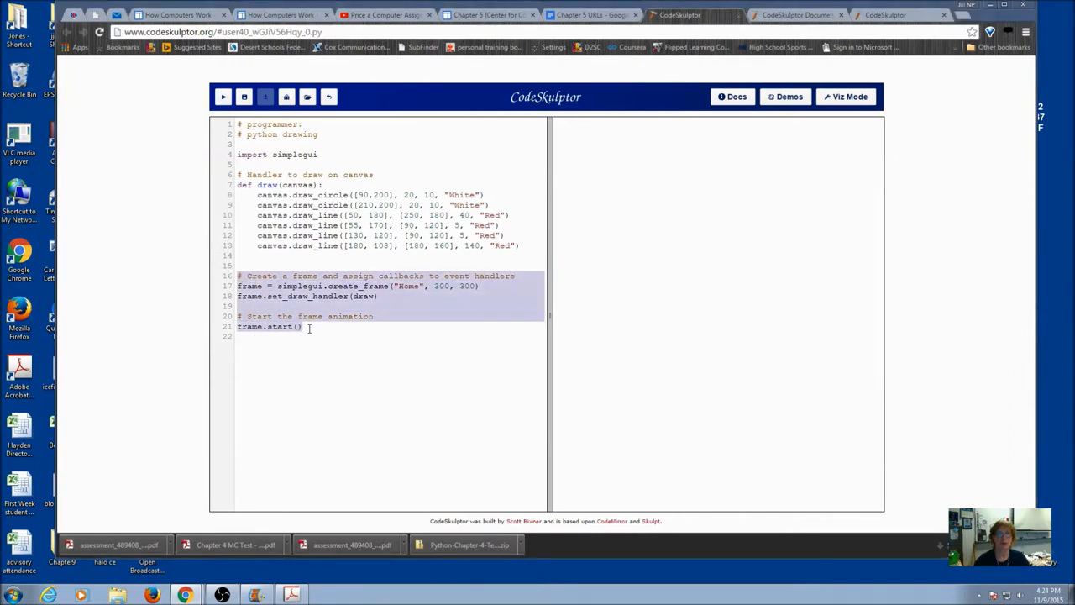
pyautogui.click(435, 285)
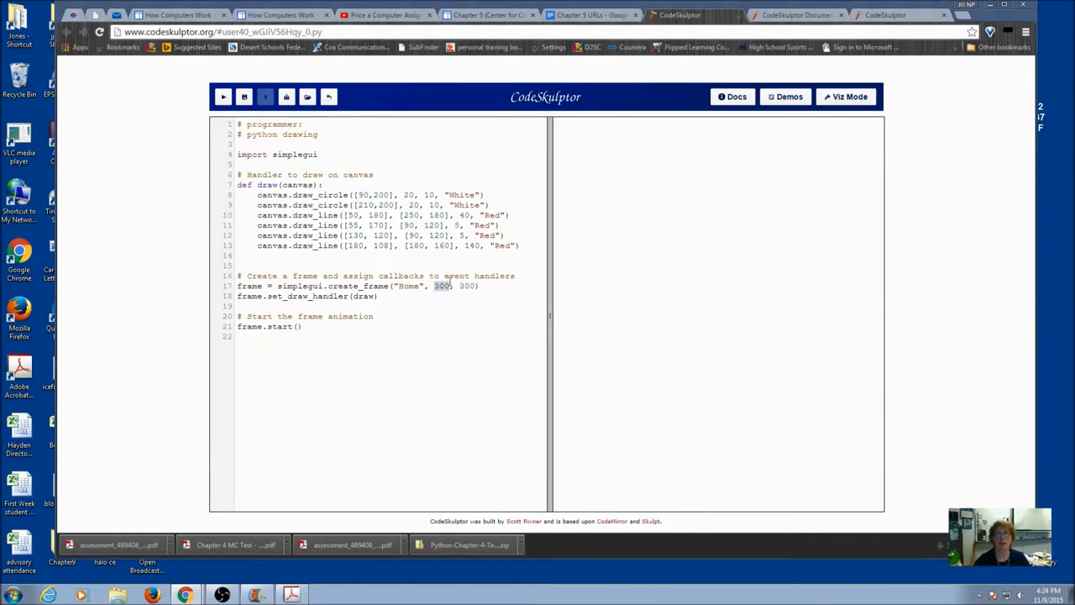
pyautogui.doubleClick(467, 286)
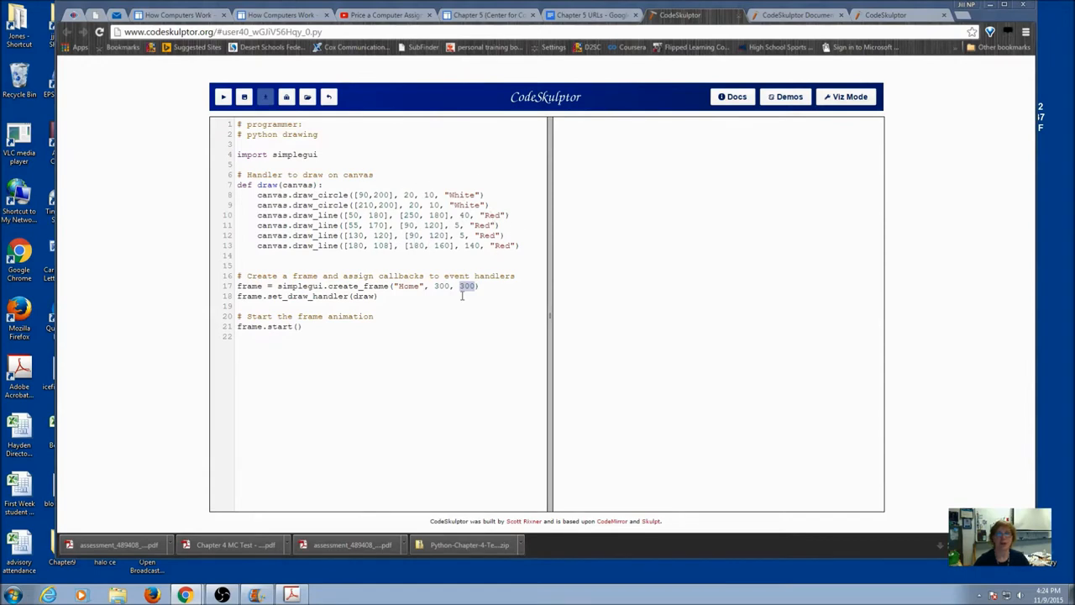
pyautogui.click(222, 97)
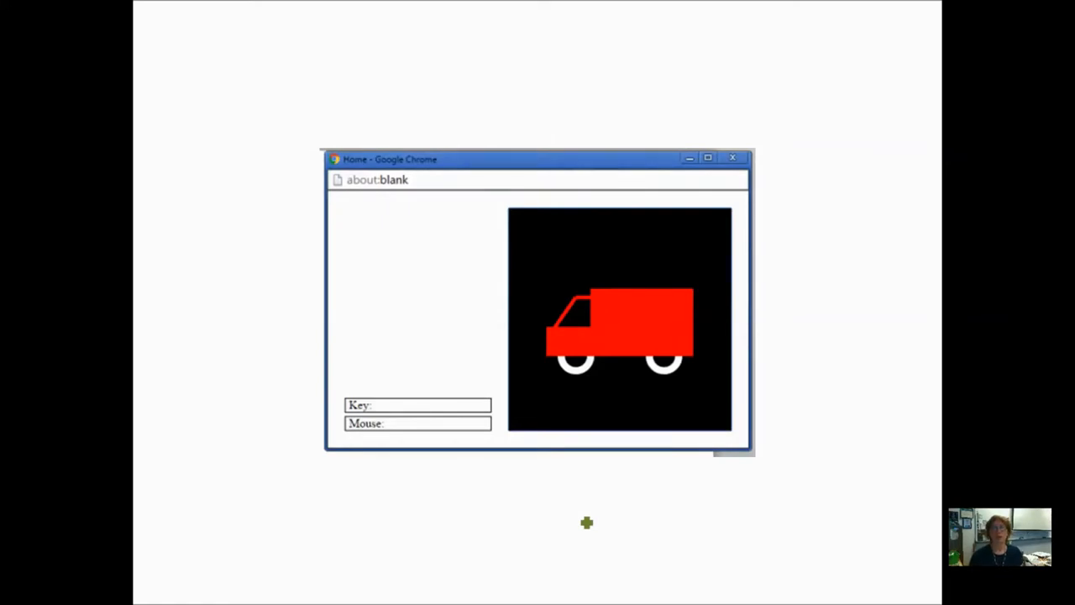
pyautogui.moveTo(469, 403)
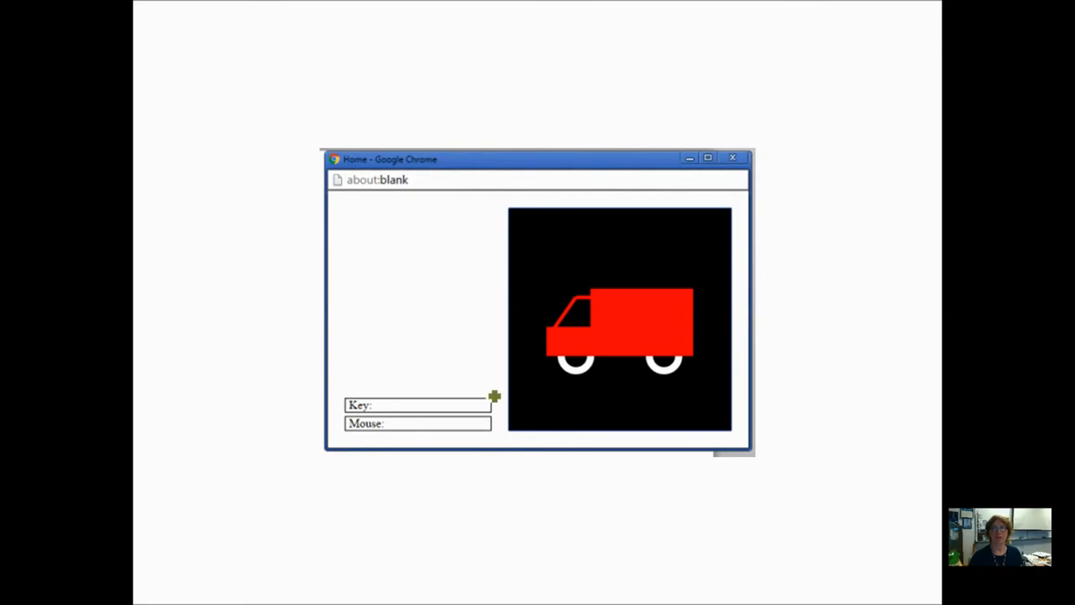
pyautogui.moveTo(511, 430)
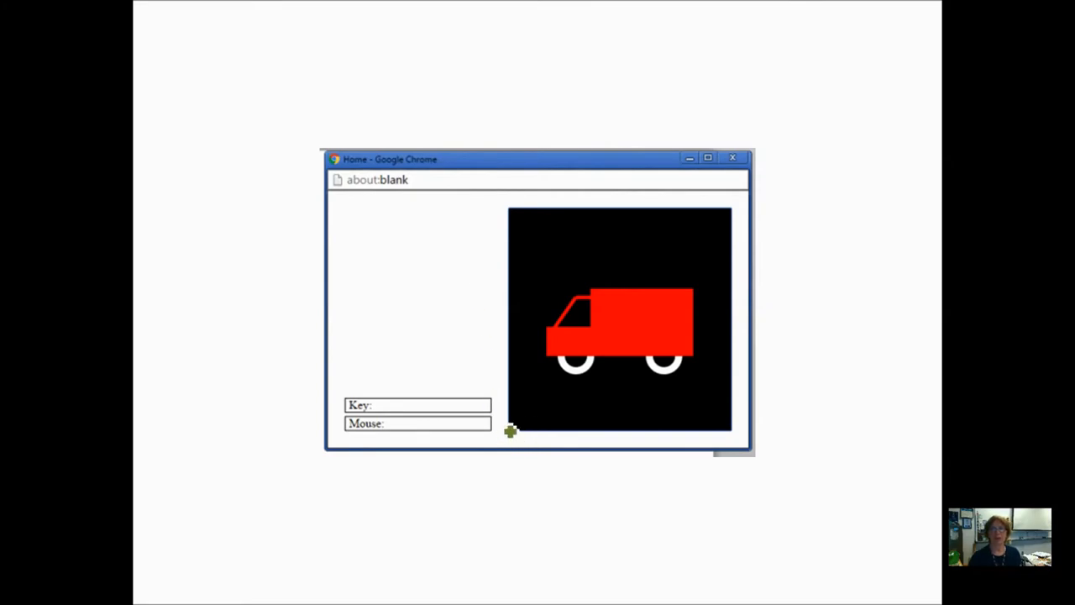
pyautogui.moveTo(519, 442)
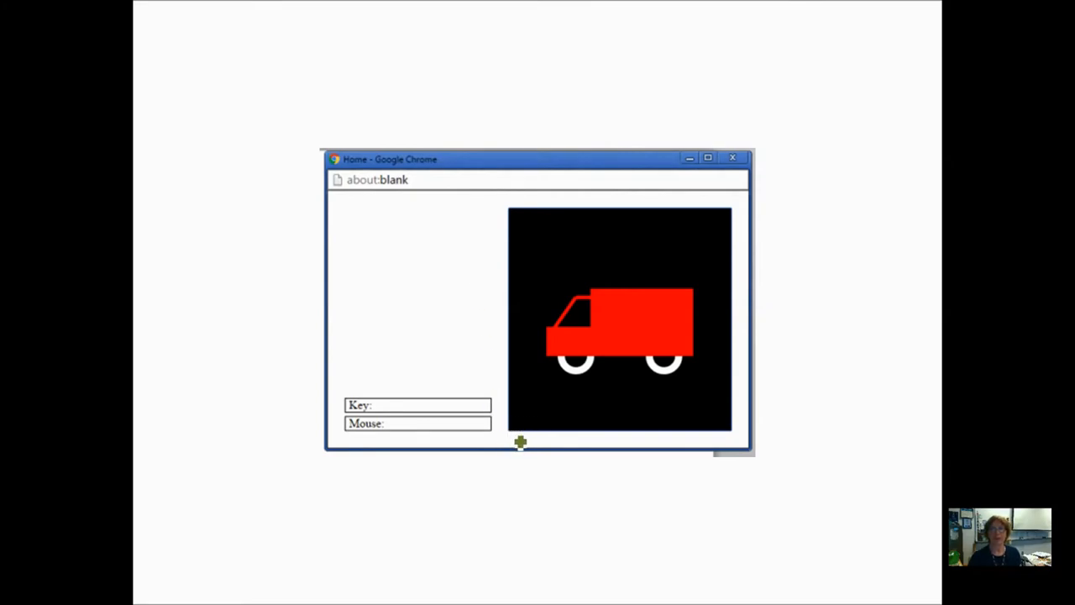
pyautogui.moveTo(574, 443)
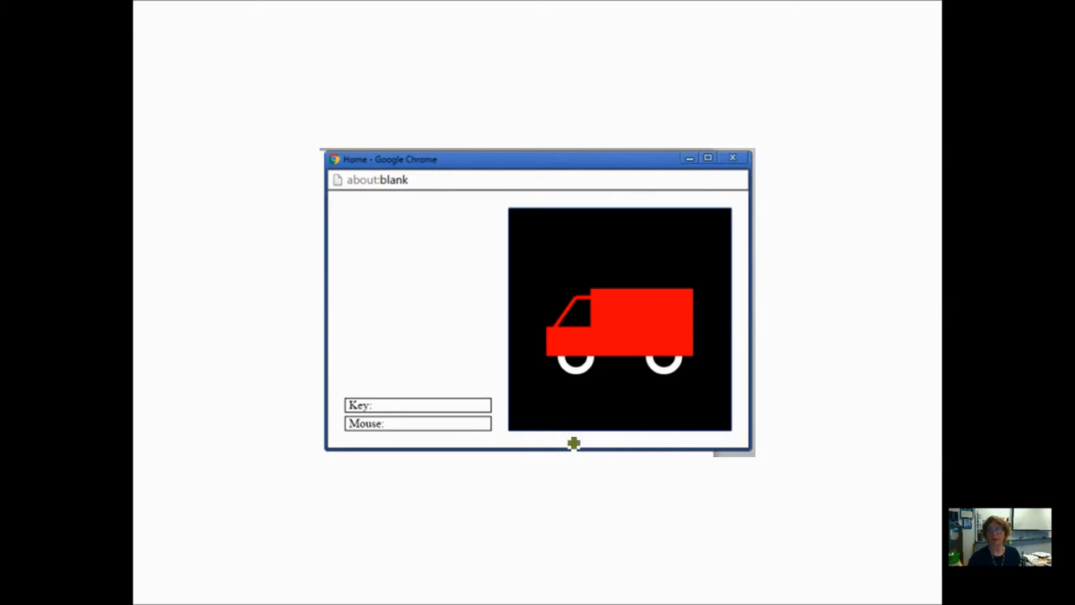
pyautogui.moveTo(514, 222)
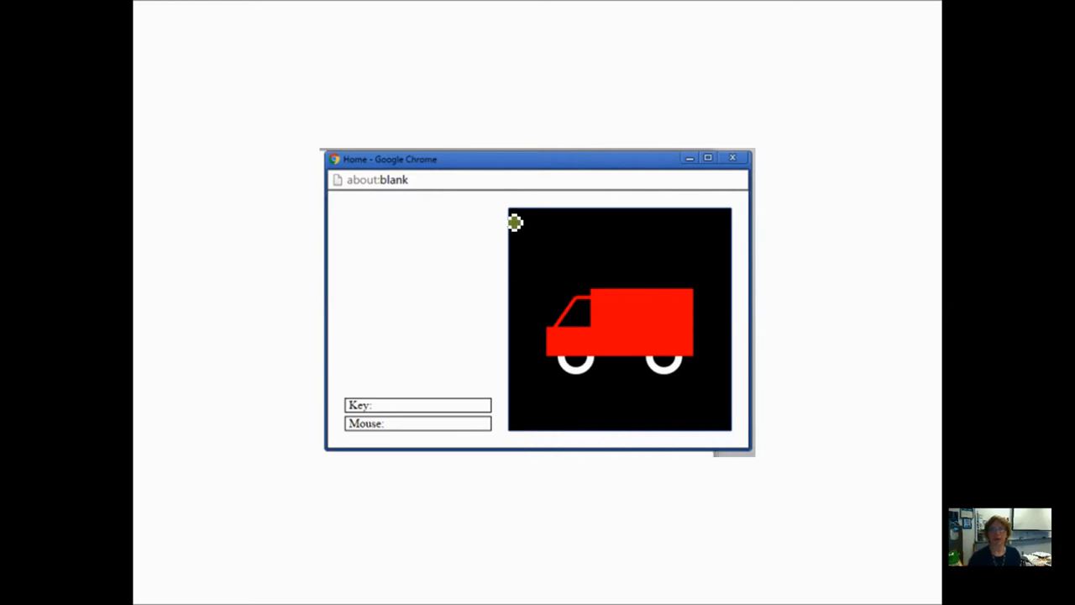
pyautogui.moveTo(516, 212)
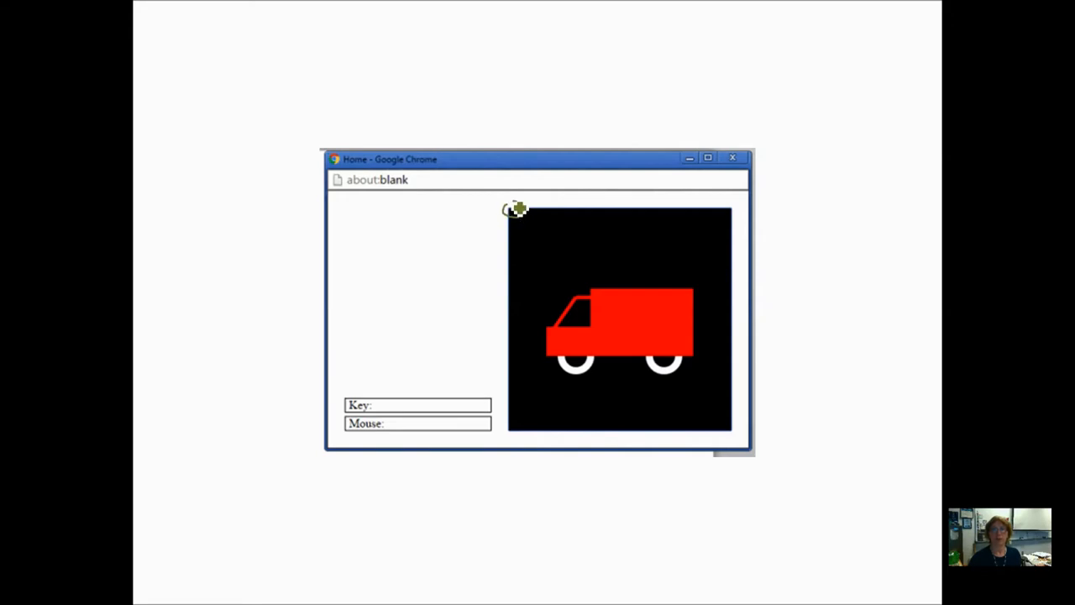
pyautogui.moveTo(514, 213)
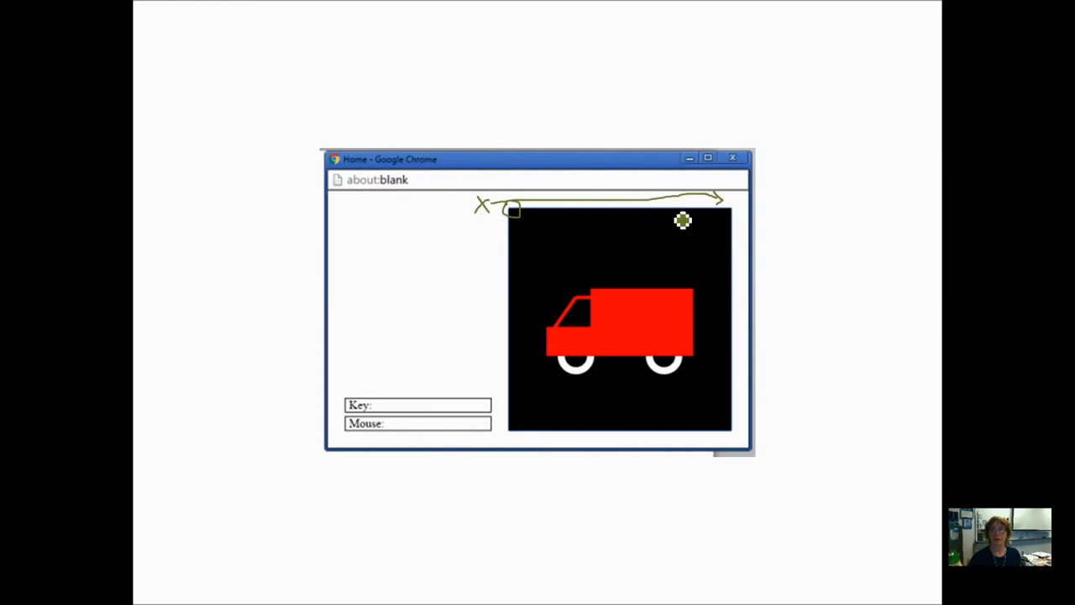
pyautogui.moveTo(626, 219)
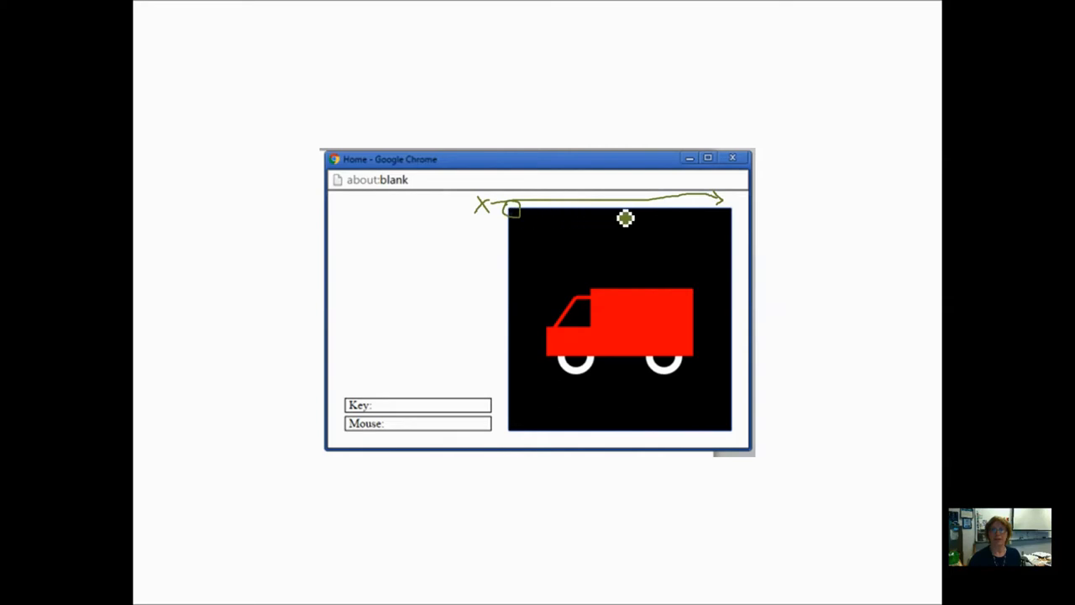
pyautogui.moveTo(513, 215)
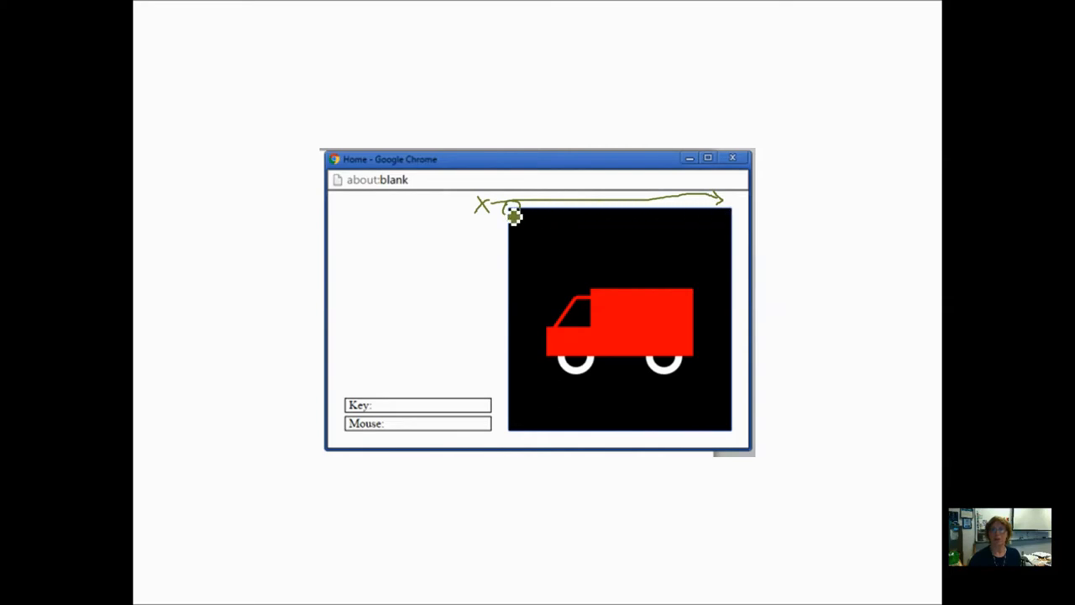
pyautogui.moveTo(738, 216)
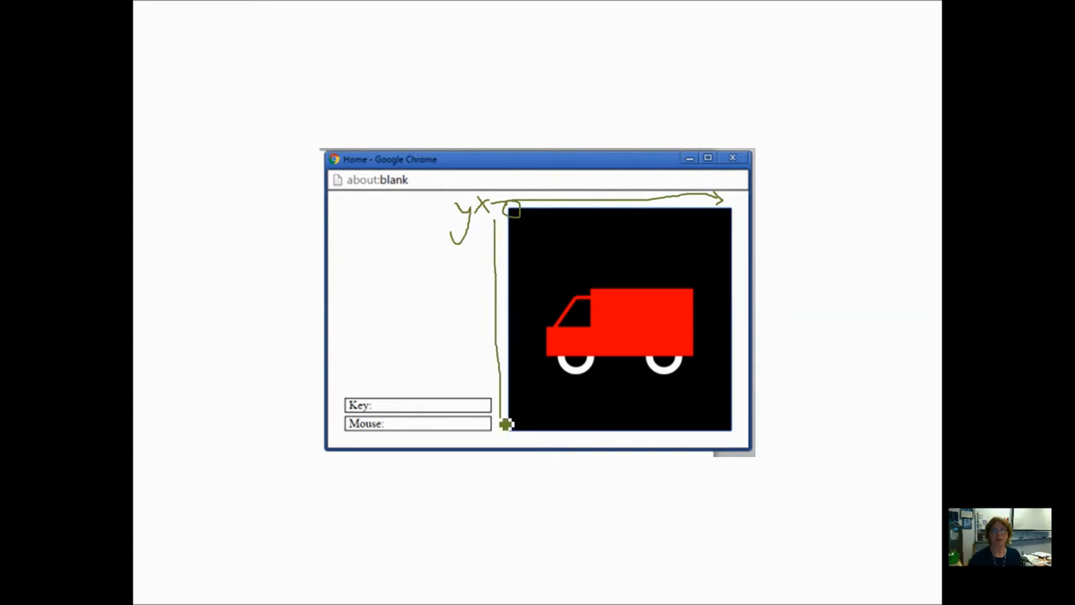
pyautogui.moveTo(519, 217)
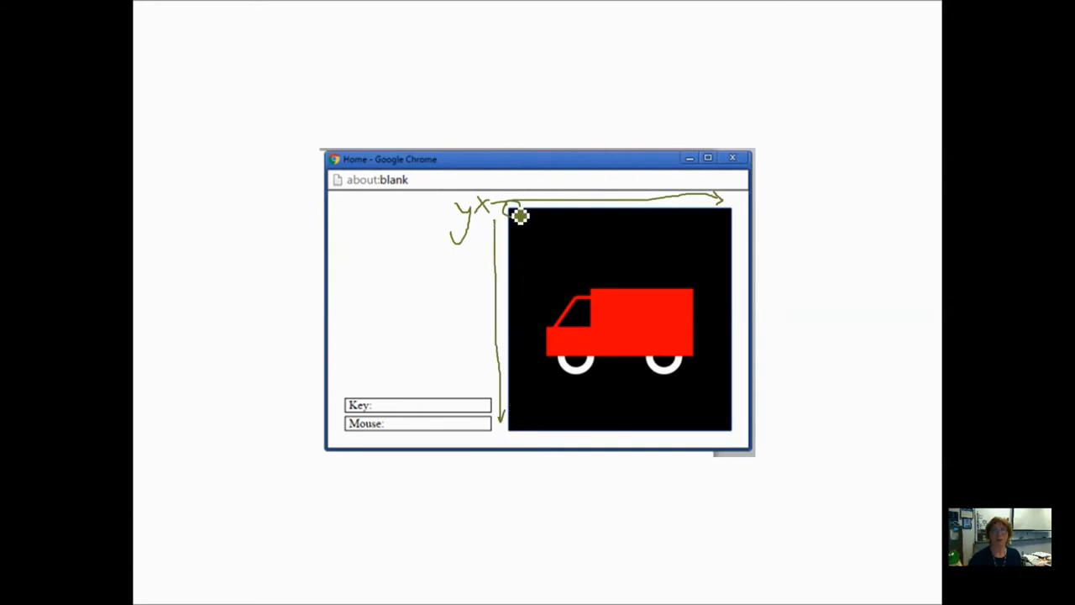
pyautogui.moveTo(504, 445)
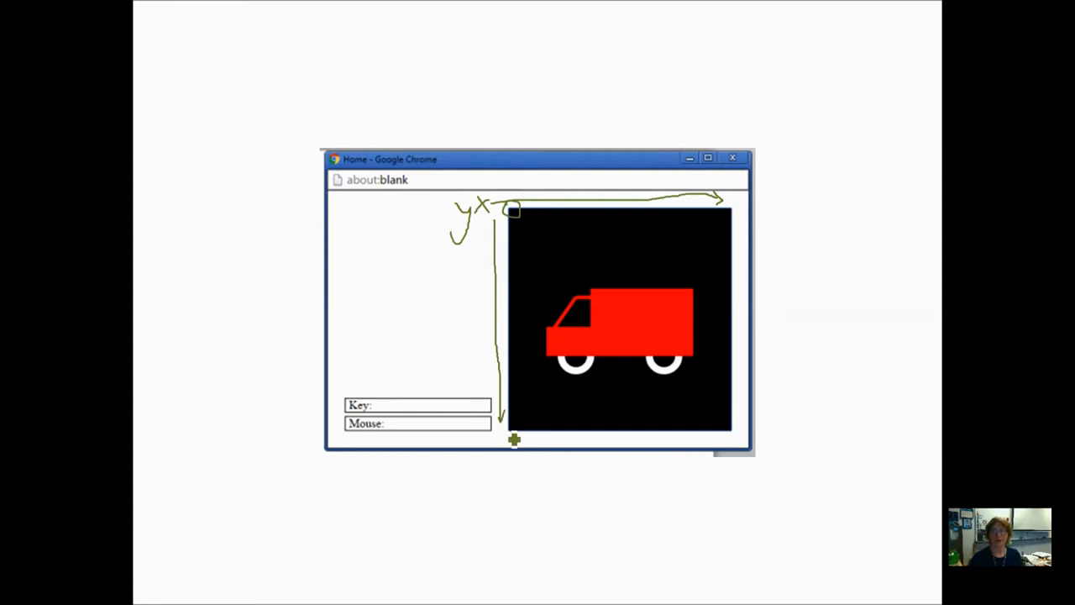
pyautogui.moveTo(510, 420)
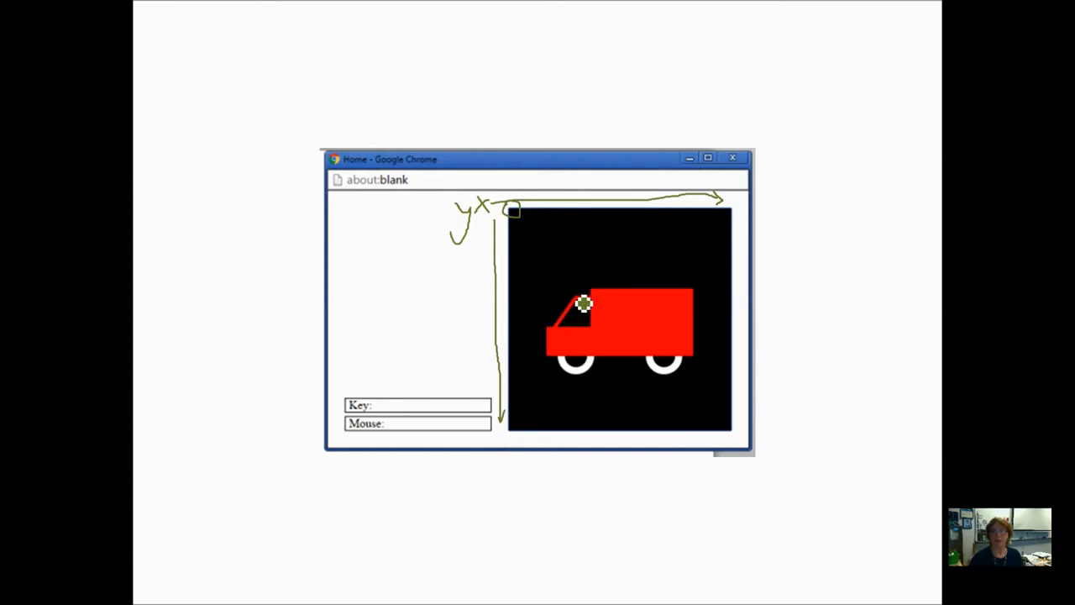
pyautogui.moveTo(575, 303)
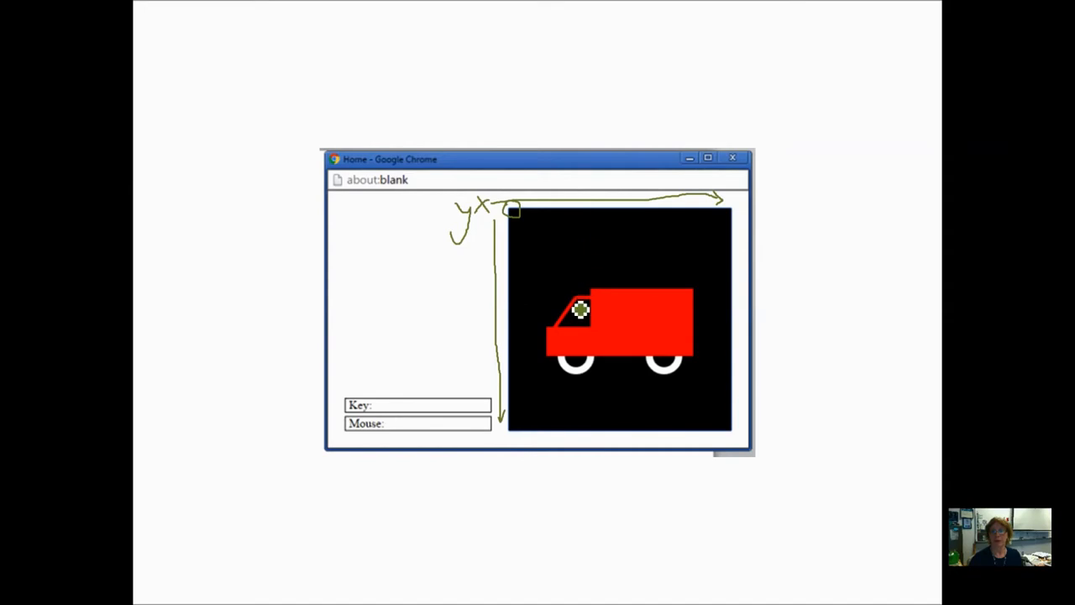
pyautogui.moveTo(597, 256)
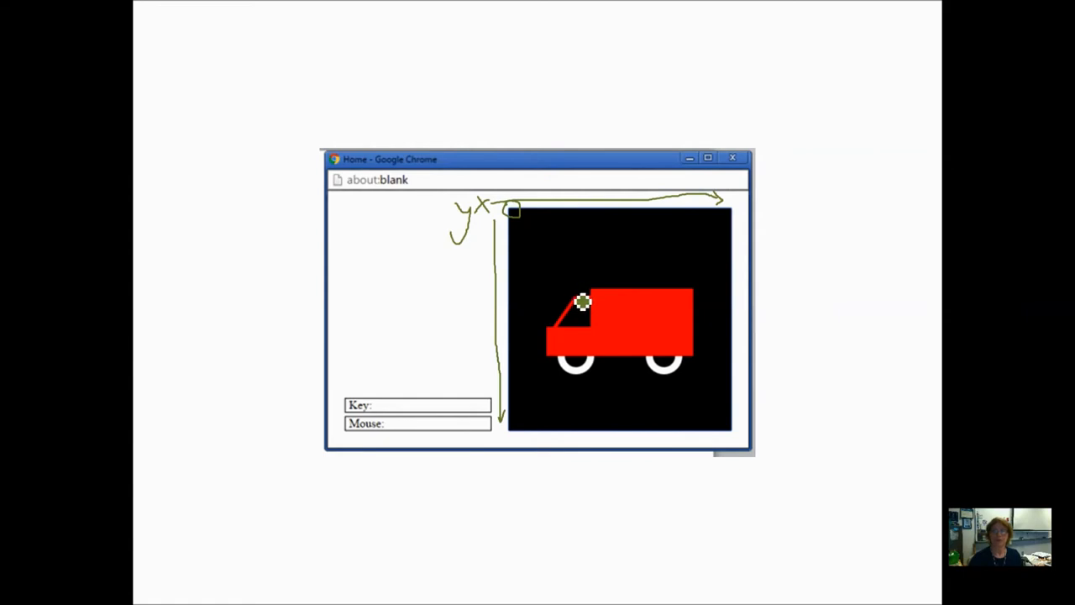
pyautogui.moveTo(598, 303)
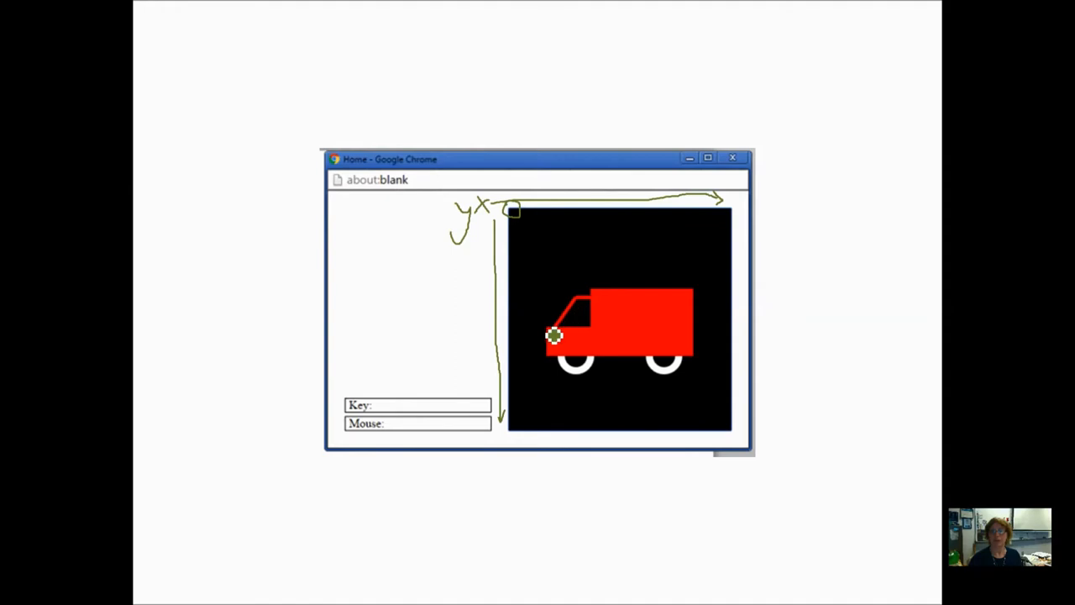
pyautogui.moveTo(686, 298)
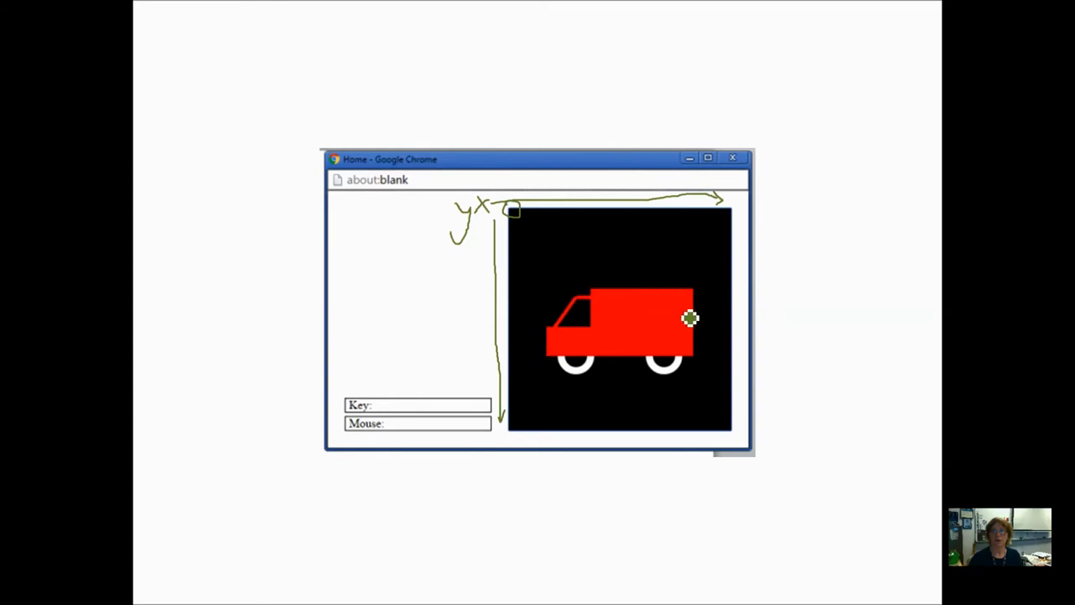
pyautogui.moveTo(722, 228)
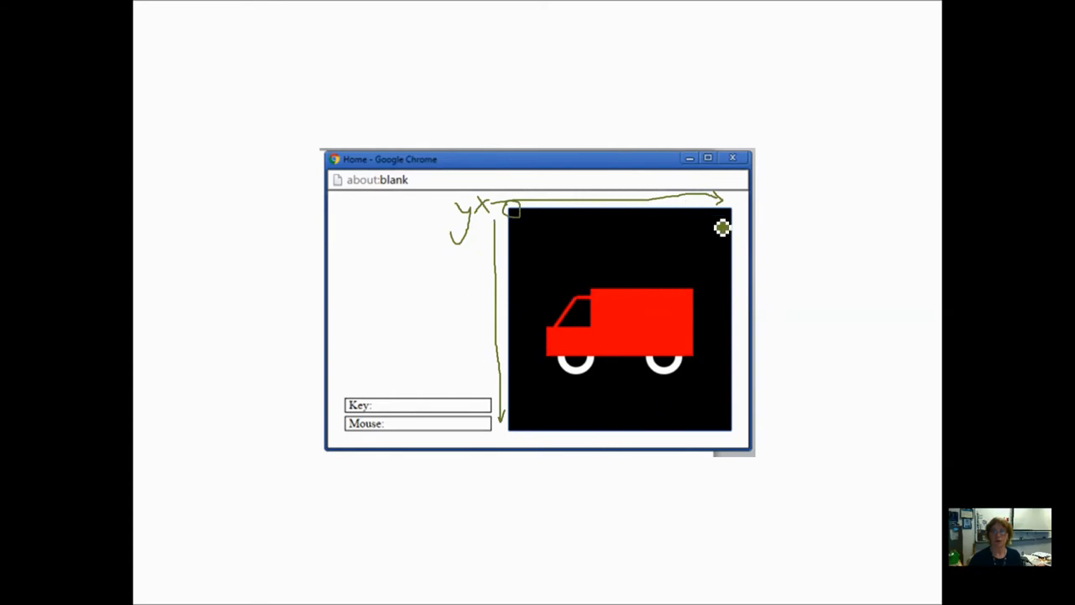
pyautogui.moveTo(525, 456)
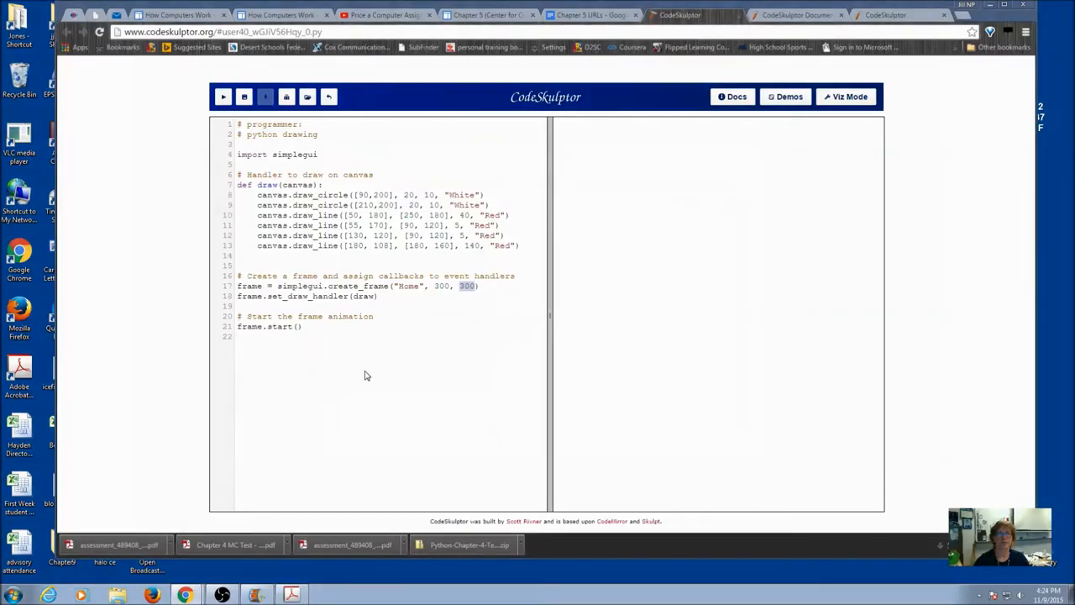
pyautogui.moveTo(257, 220)
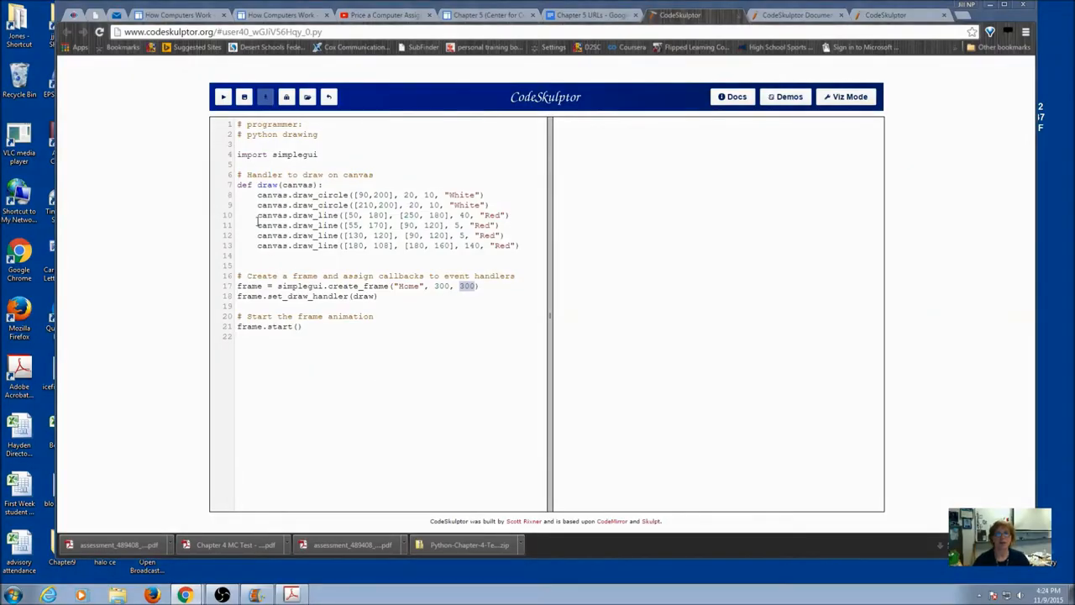
pyautogui.moveTo(259, 195); pyautogui.dragTo(500, 225)
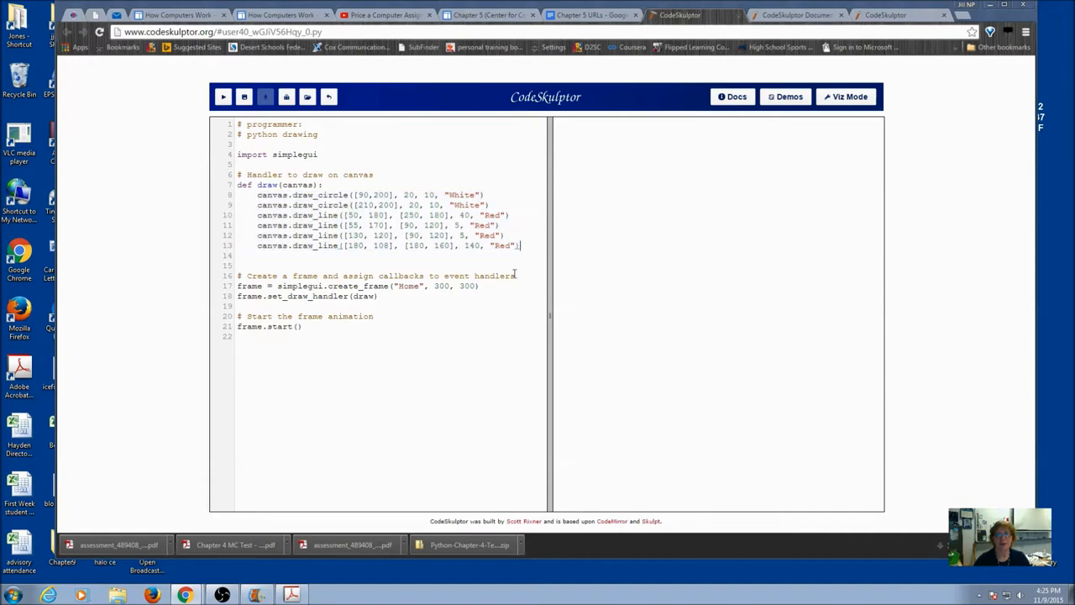
pyautogui.moveTo(320, 351)
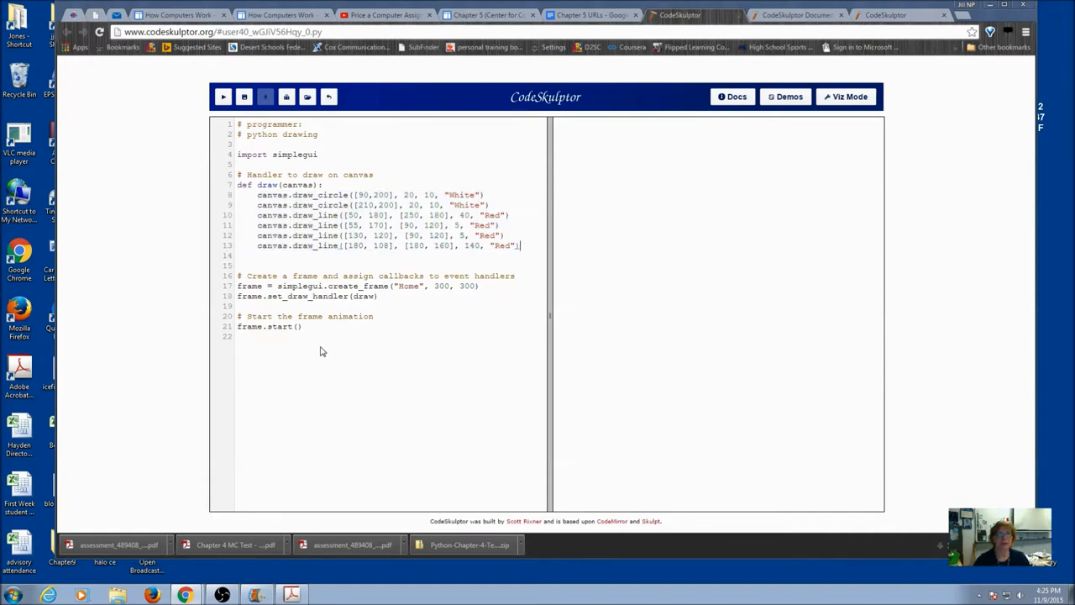
pyautogui.moveTo(163, 311)
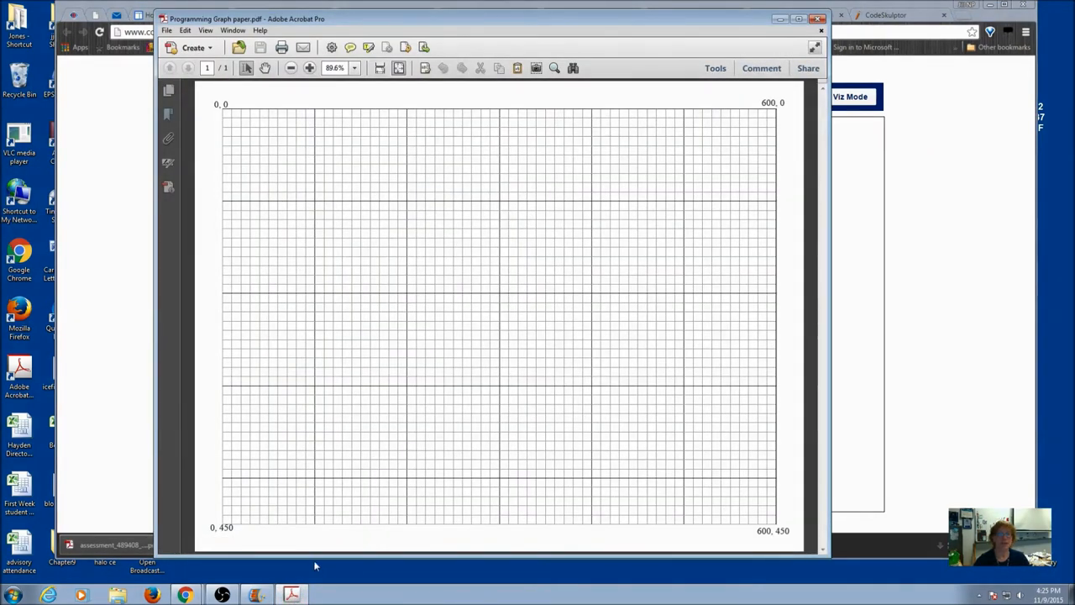
pyautogui.moveTo(498, 101)
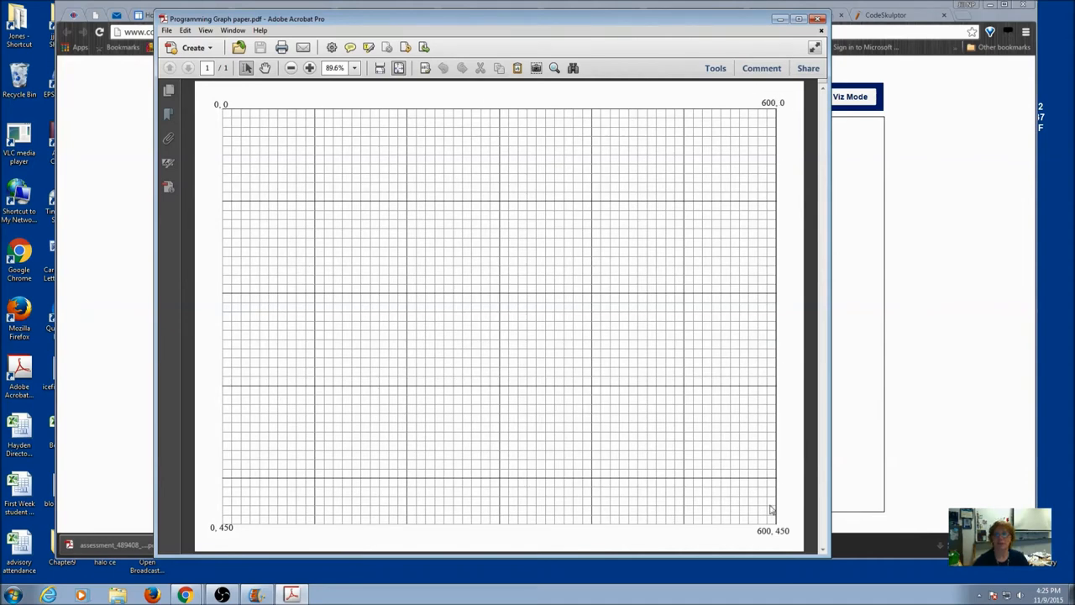
pyautogui.moveTo(499, 212)
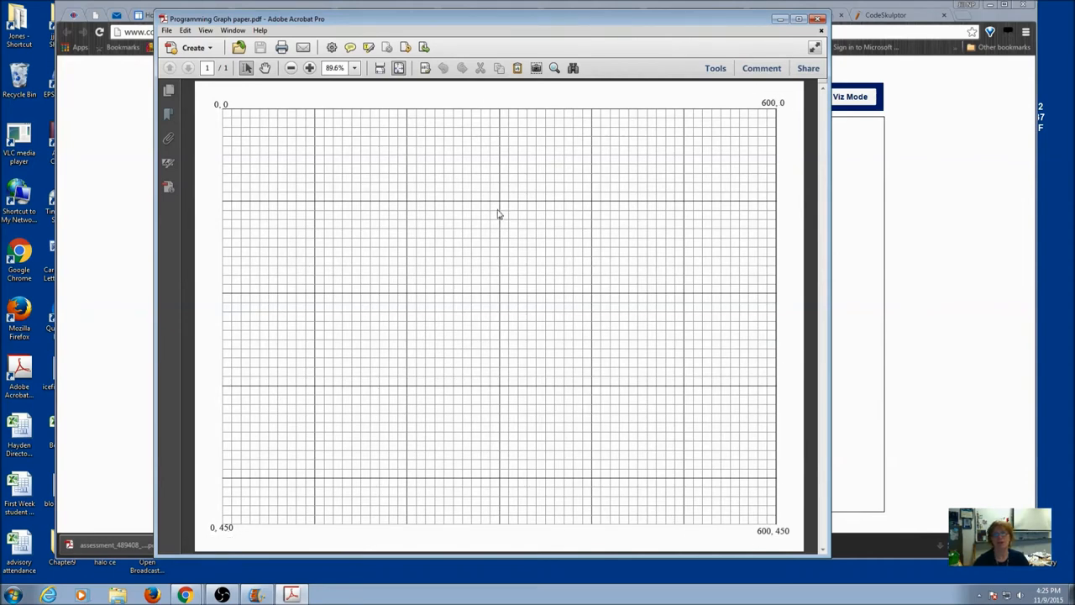
pyautogui.moveTo(260, 150)
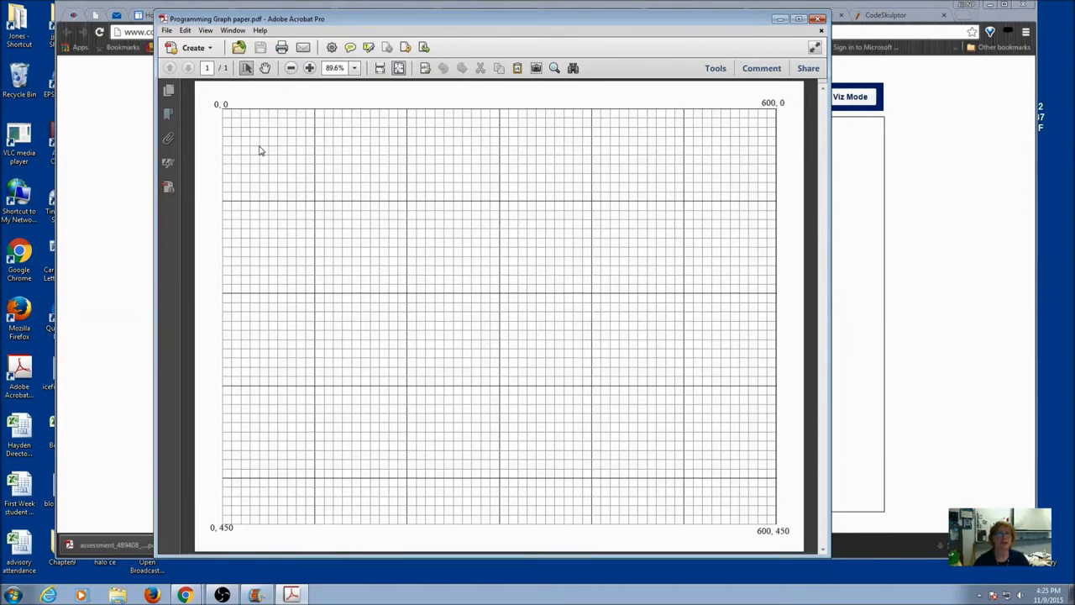
pyautogui.moveTo(252, 131)
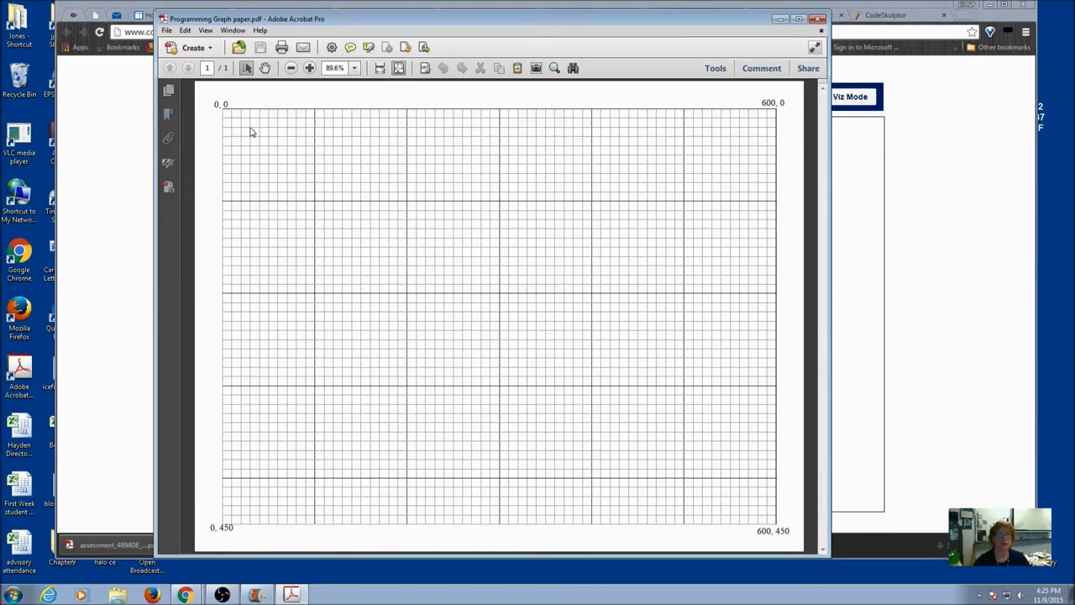
pyautogui.moveTo(360, 226)
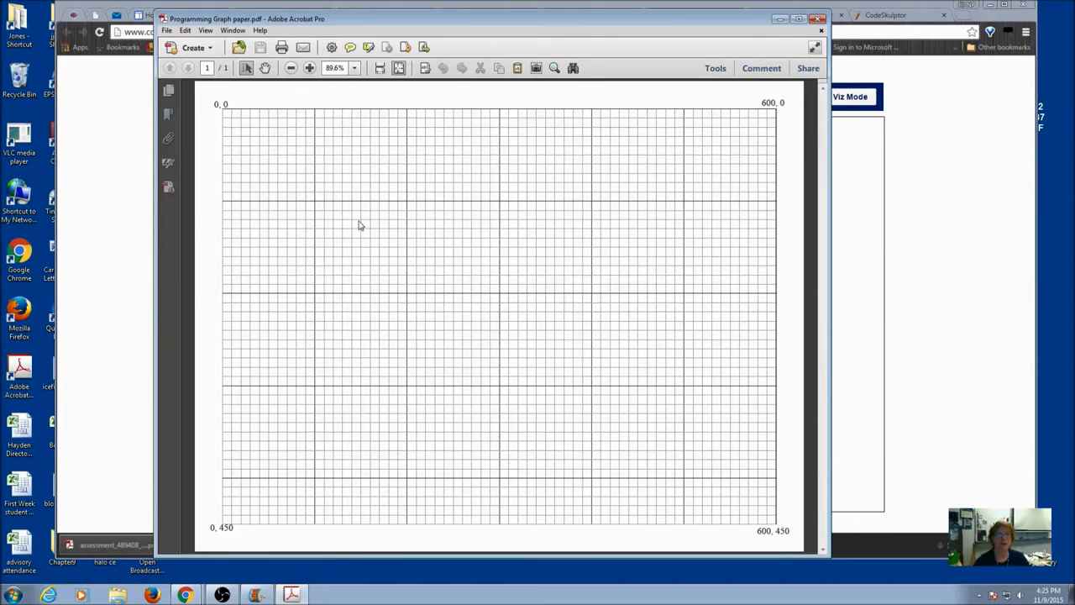
pyautogui.moveTo(269, 132)
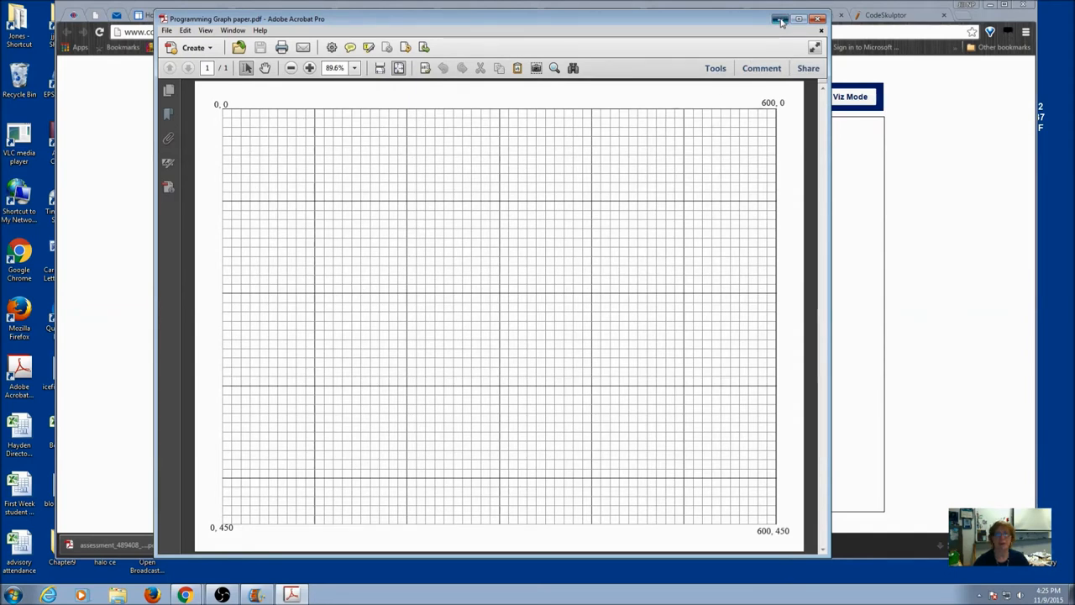
# - Minimize Acrobat and bring up the Chapter 5 URLs Google Doc
pyautogui.click(780, 19)
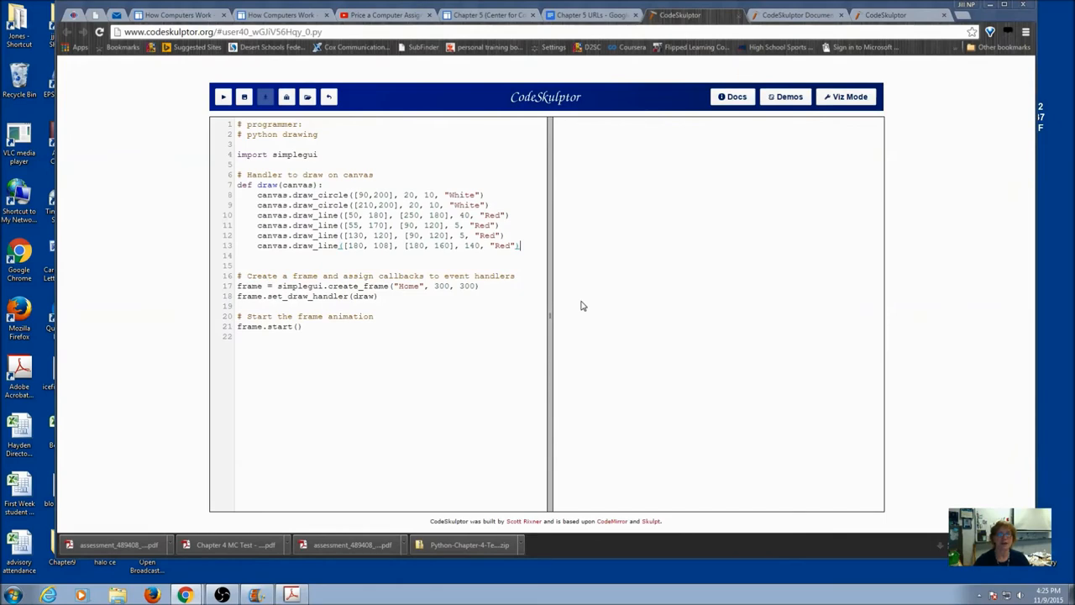
pyautogui.moveTo(552, 316)
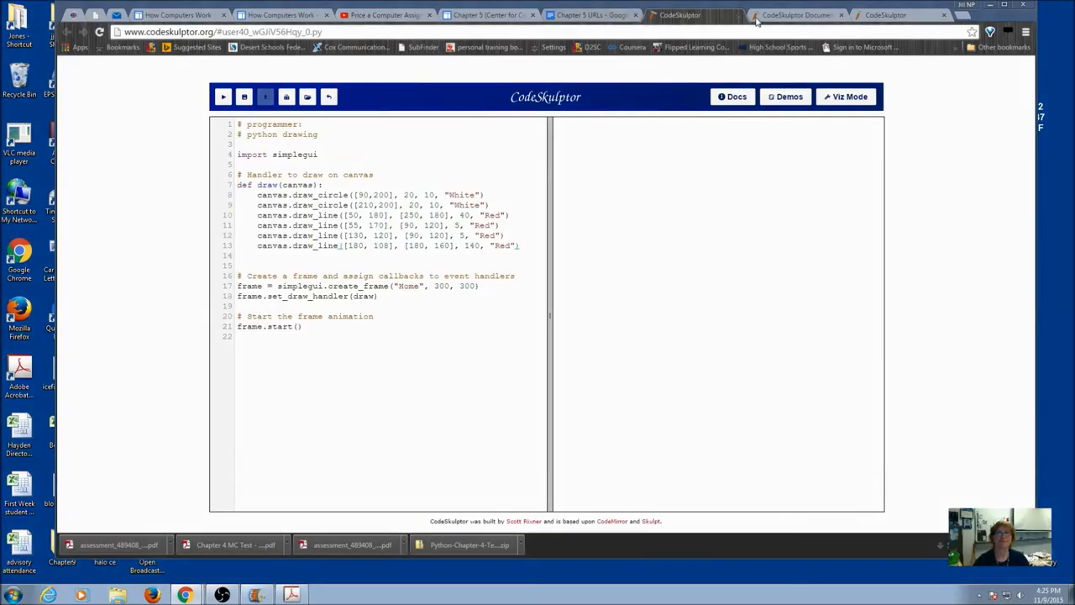
pyautogui.click(588, 15)
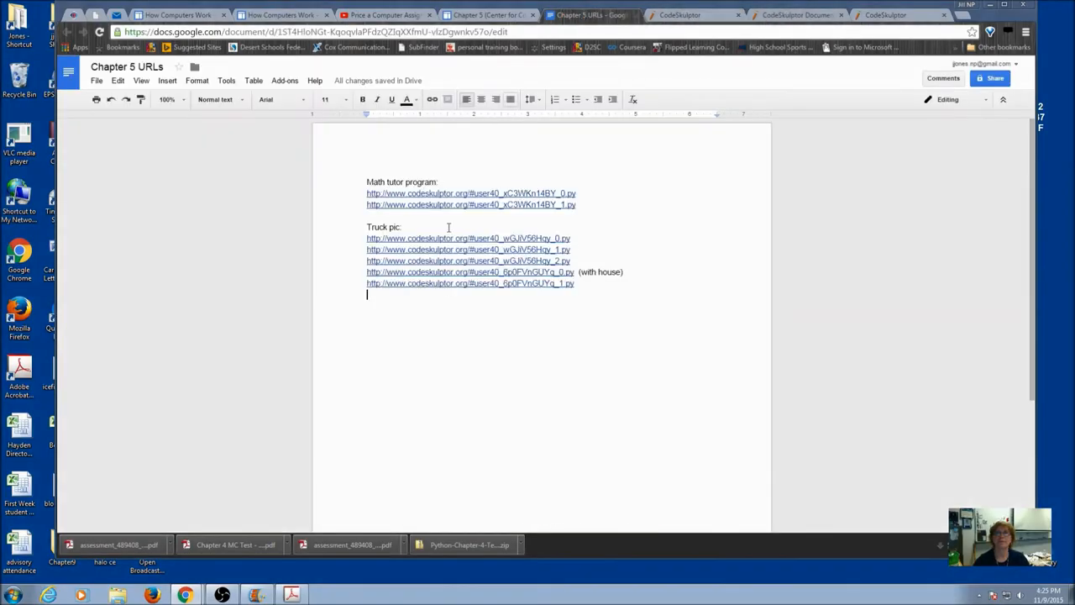
# - Load the wGJiV56Hqy_1.py truck program from its Docs link
pyautogui.click(467, 250)
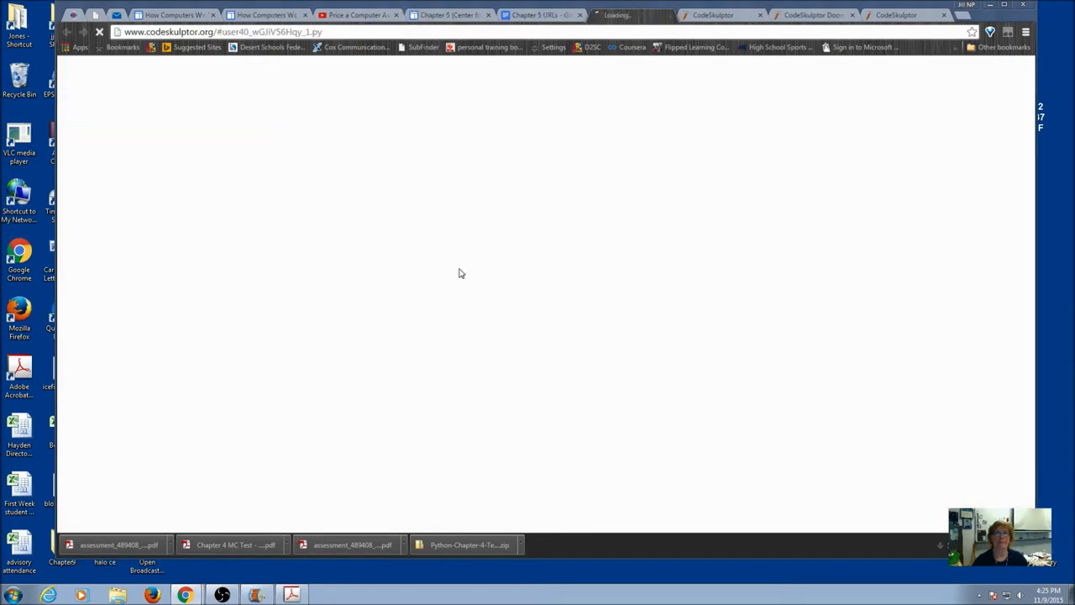
pyautogui.click(714, 14)
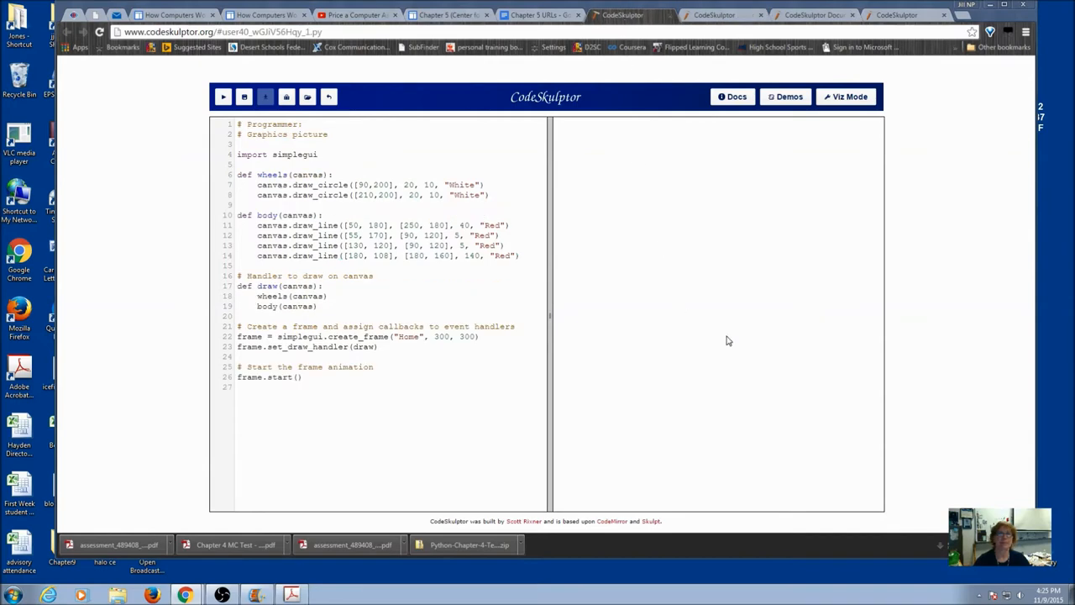
pyautogui.moveTo(643, 214)
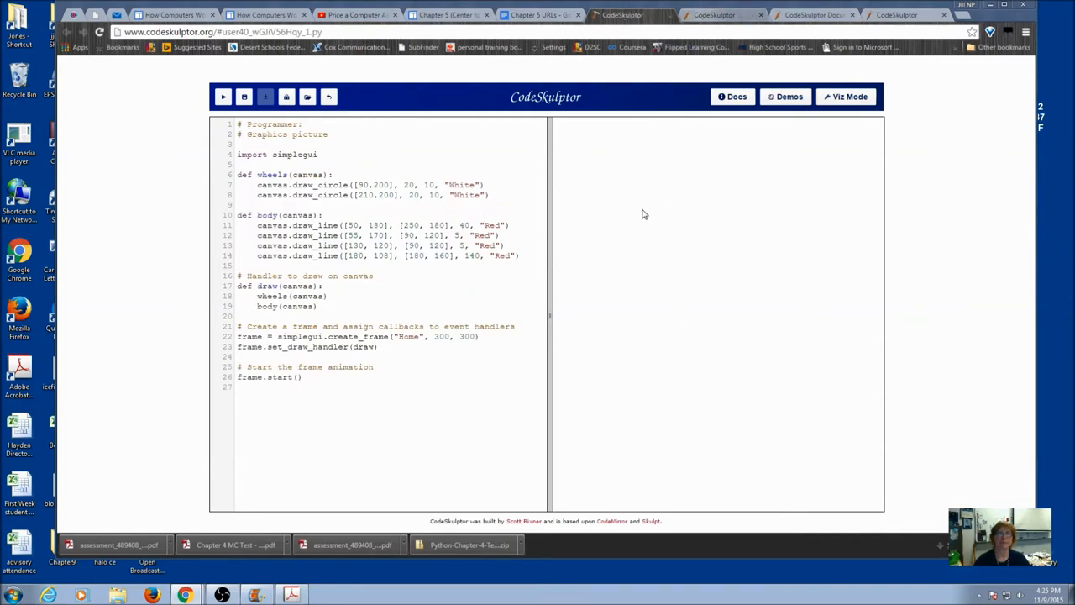
pyautogui.moveTo(621, 250)
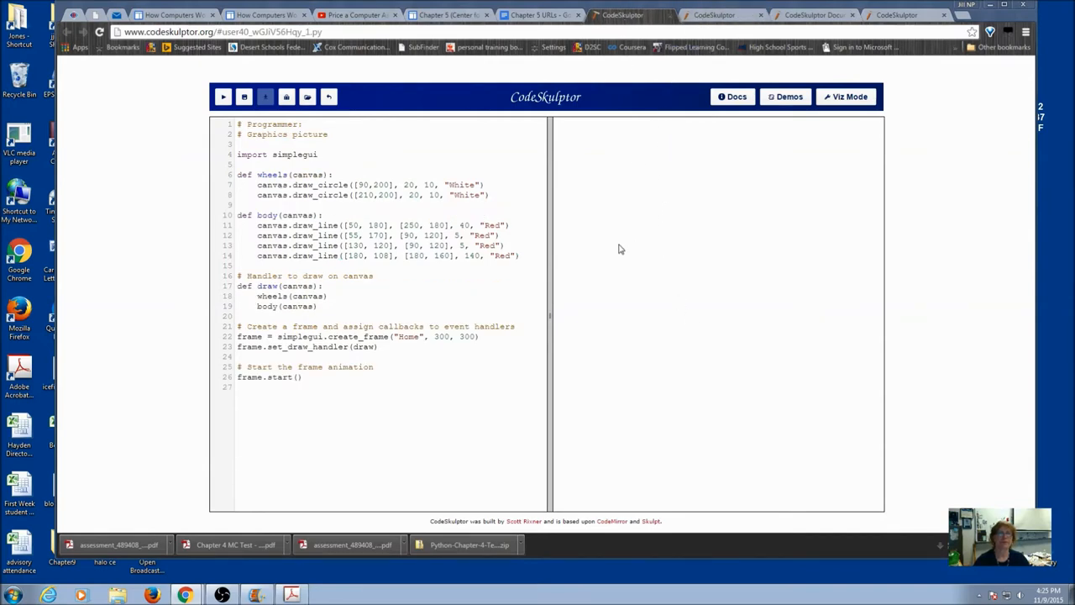
pyautogui.moveTo(633, 282)
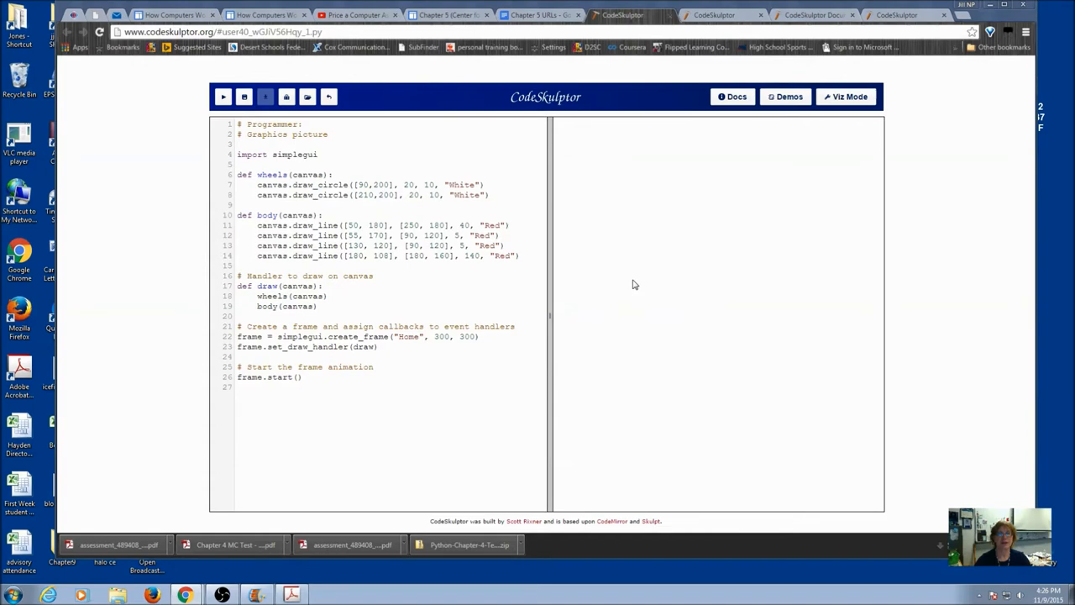
pyautogui.moveTo(556, 325)
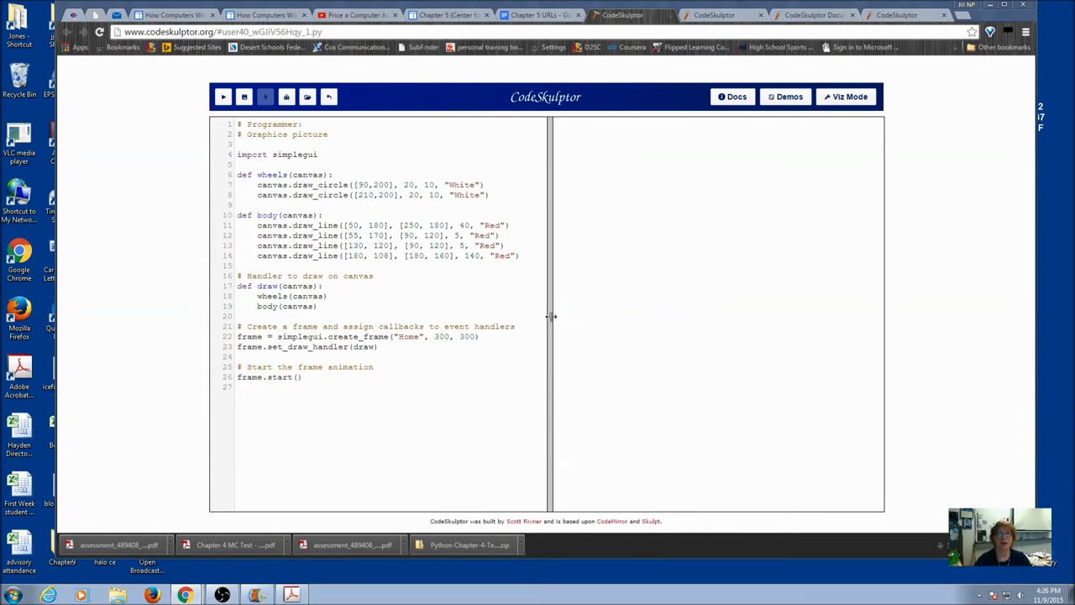
pyautogui.moveTo(369, 178)
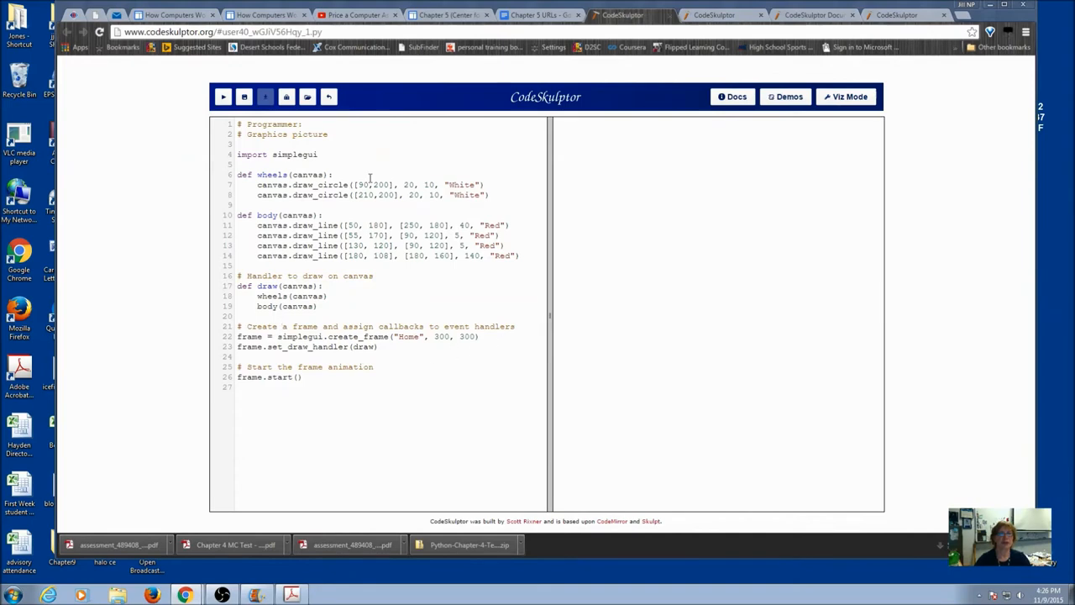
pyautogui.click(714, 15)
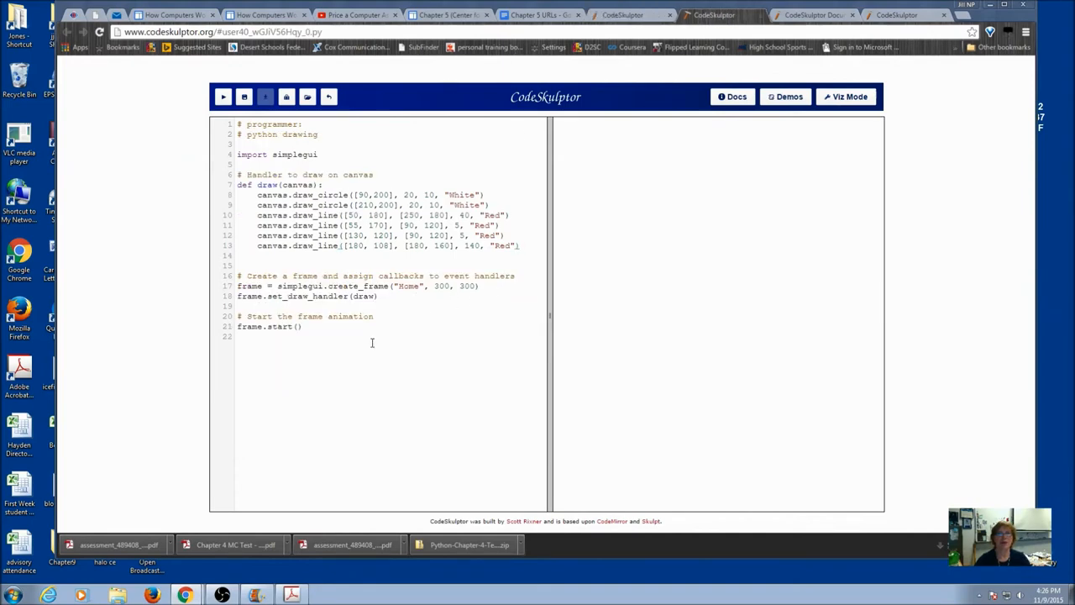
pyautogui.moveTo(523, 230)
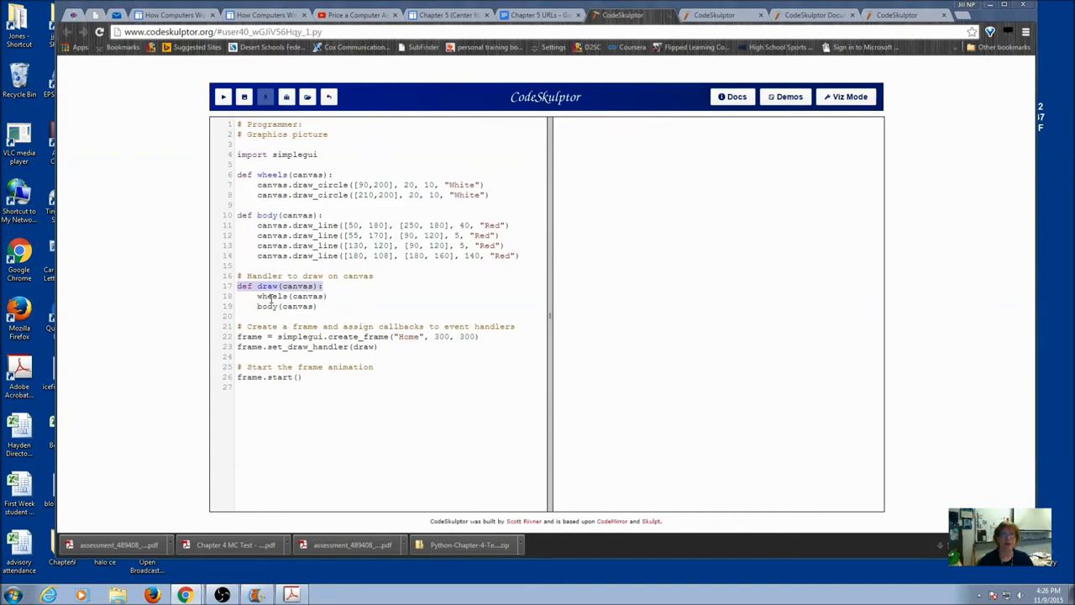
pyautogui.click(270, 306)
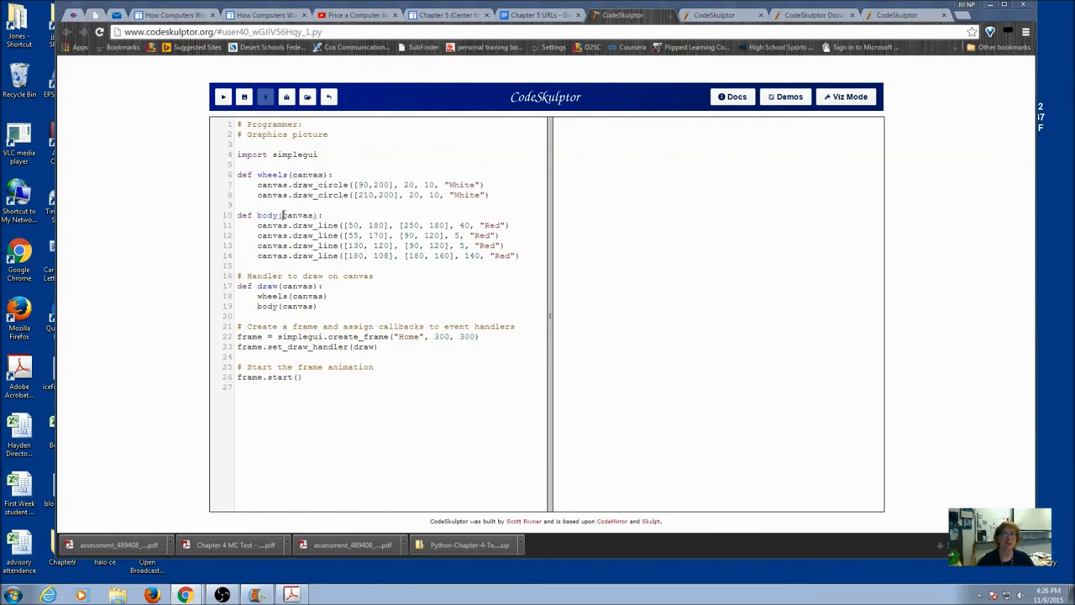
pyautogui.doubleClick(297, 215)
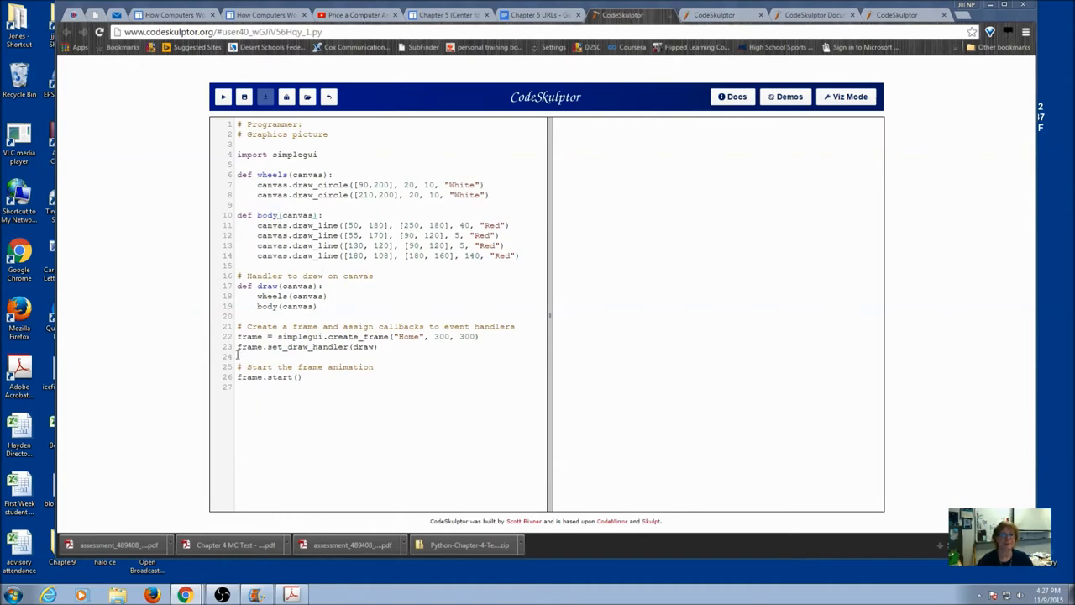
pyautogui.moveTo(232, 457)
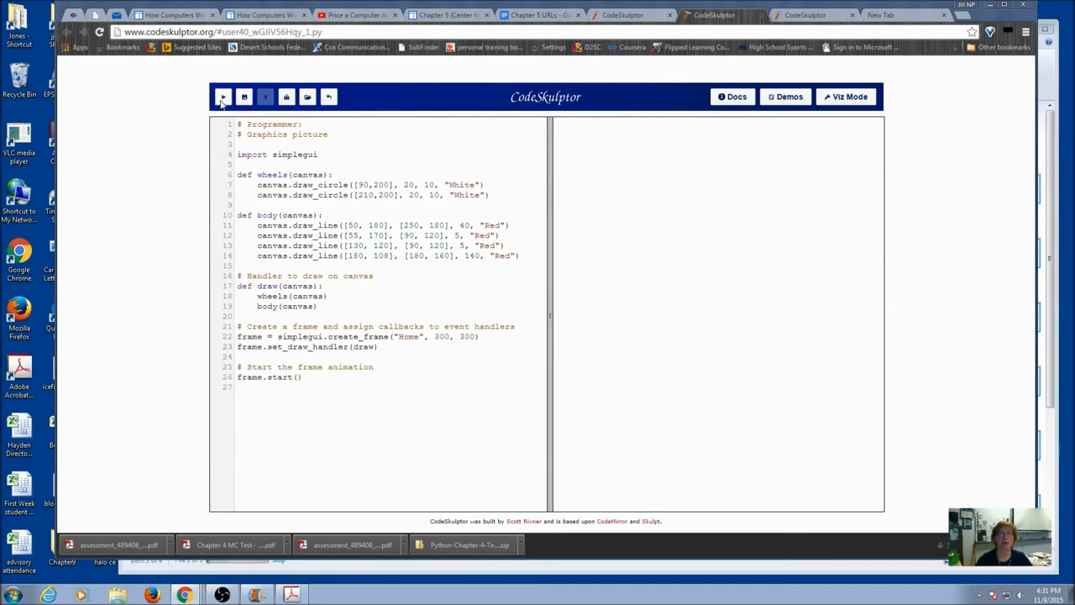
# - Run the wheels-and-body truck program, then close its red truck output window
pyautogui.click(222, 96)
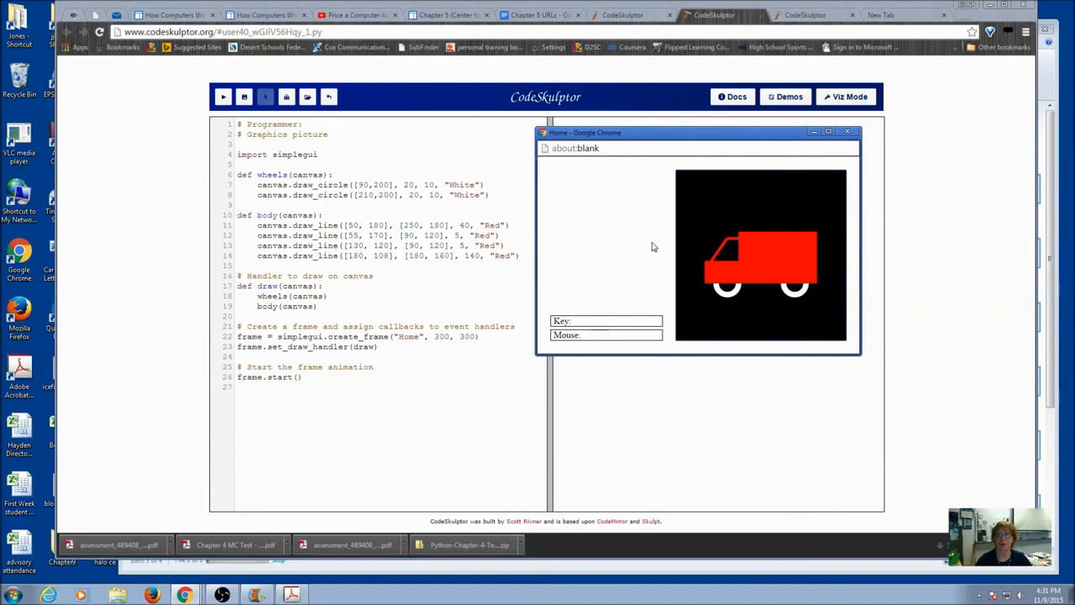
pyautogui.moveTo(663, 277)
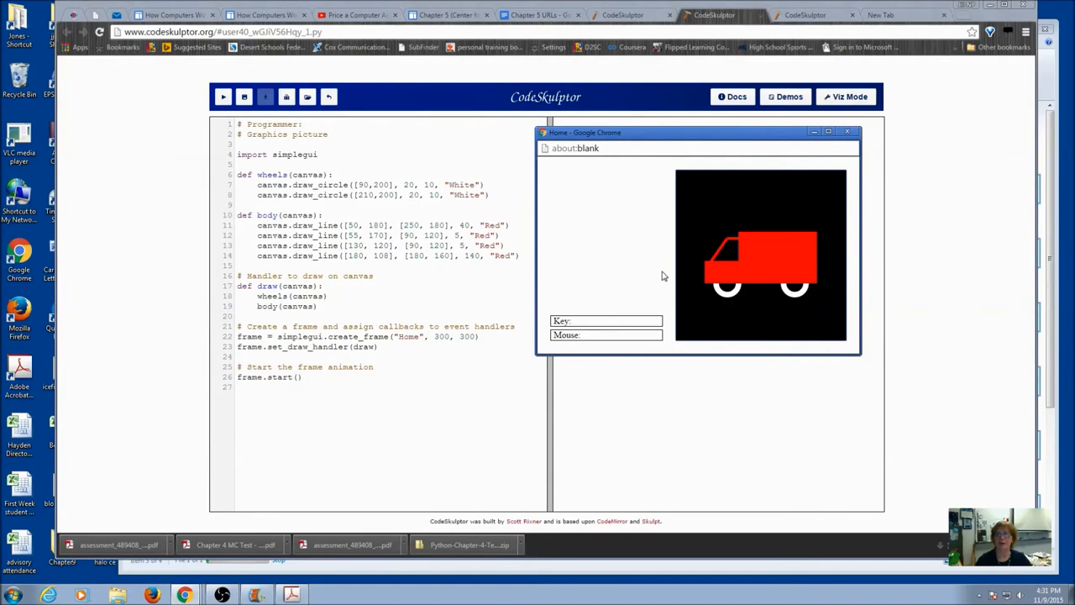
pyautogui.moveTo(848, 132)
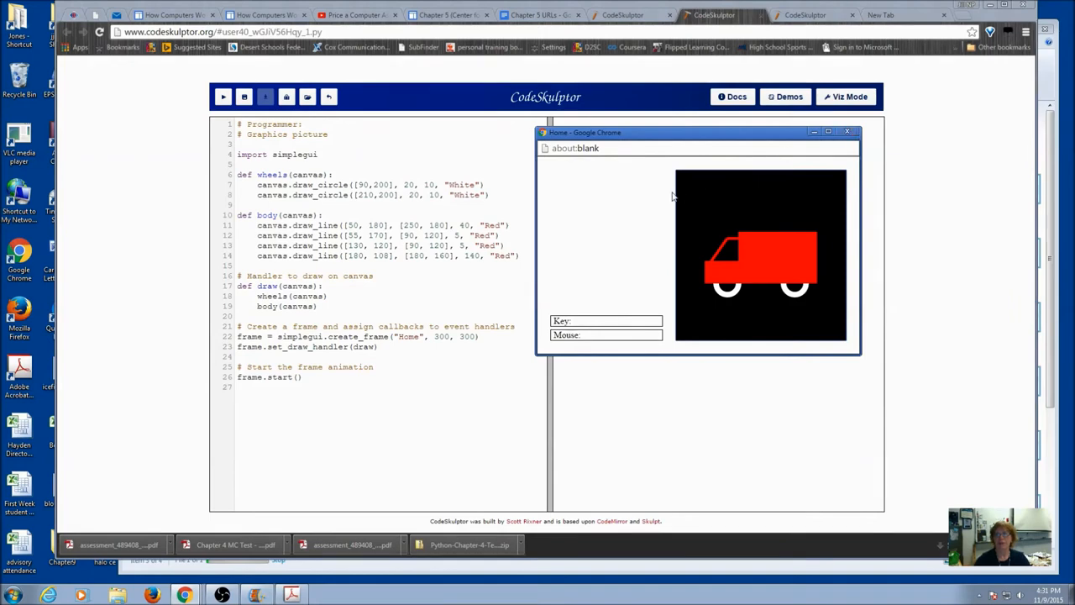
pyautogui.moveTo(586, 191)
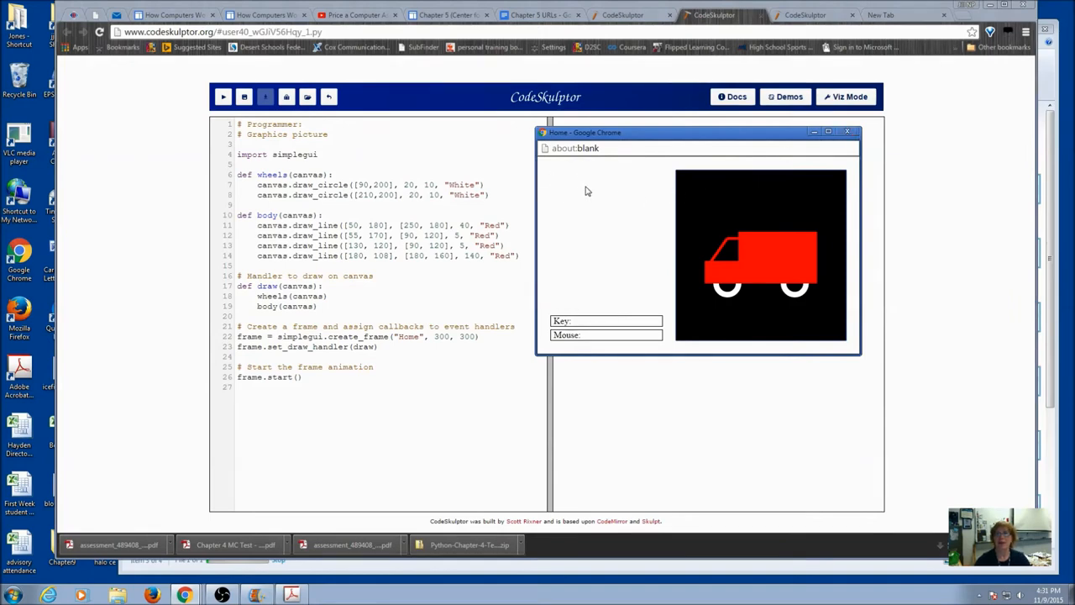
pyautogui.moveTo(596, 191)
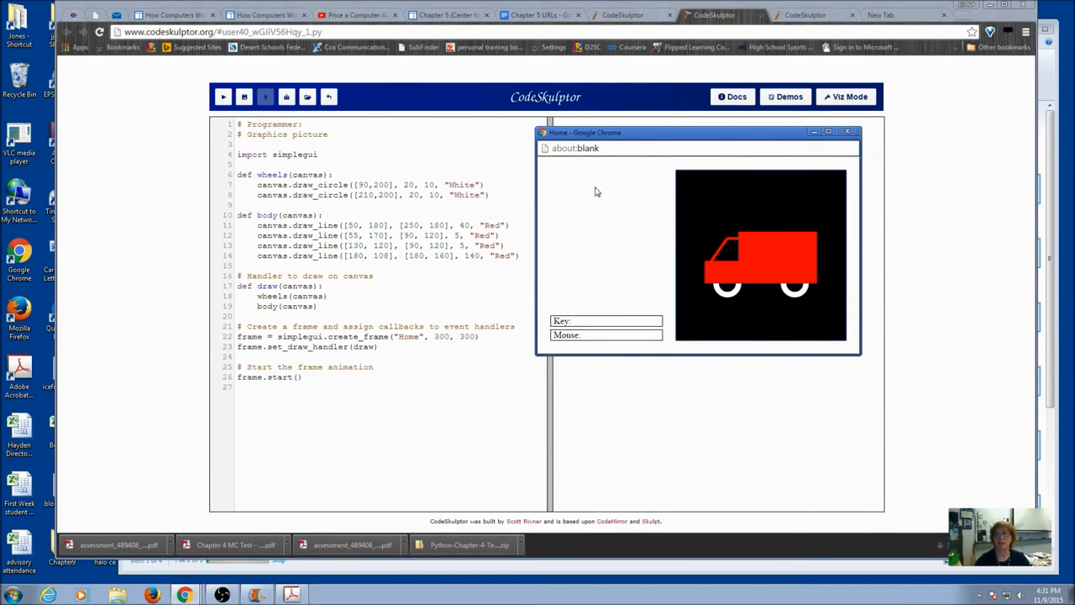
pyautogui.moveTo(588, 193)
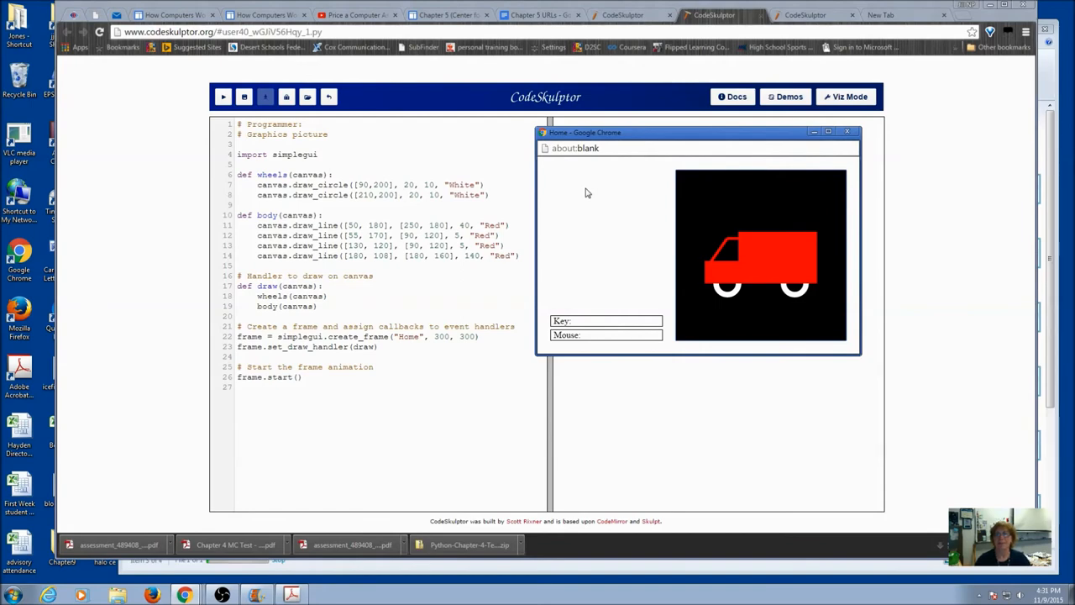
pyautogui.moveTo(766, 299)
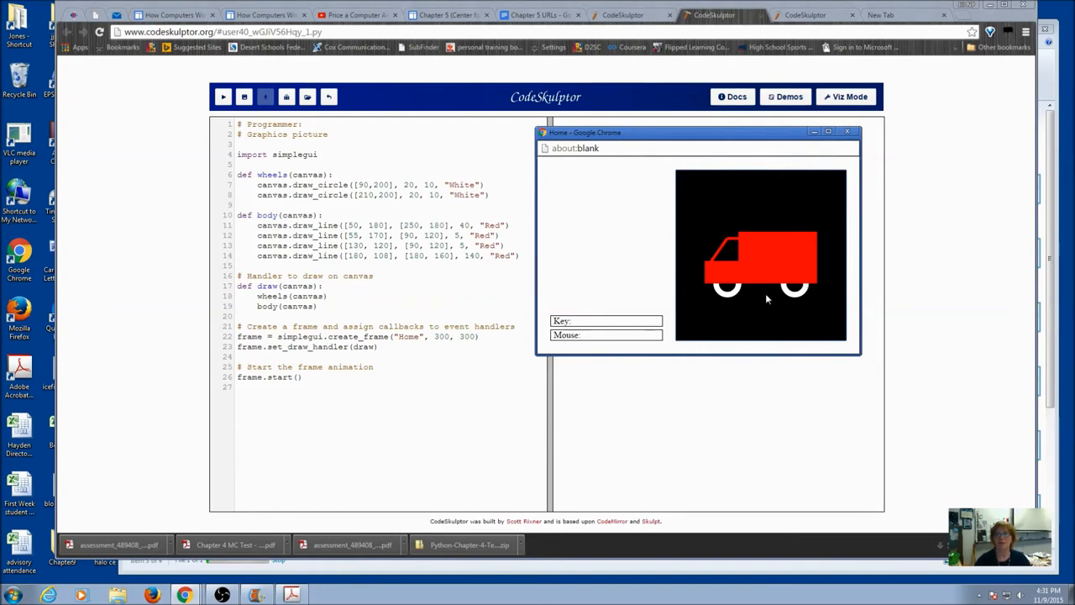
pyautogui.moveTo(706, 287)
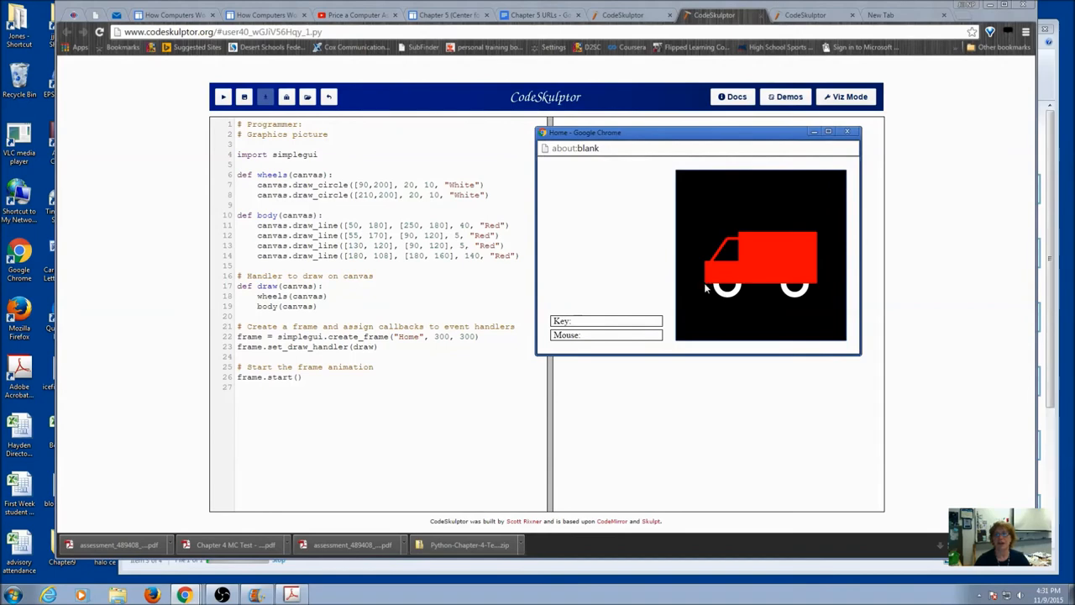
pyautogui.moveTo(785, 189)
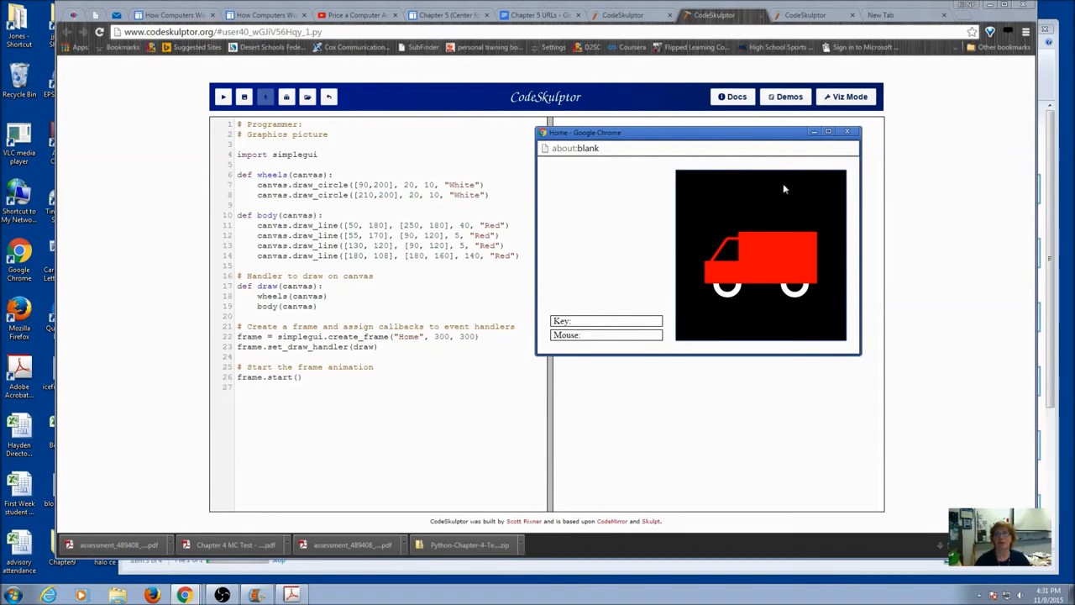
pyautogui.click(847, 131)
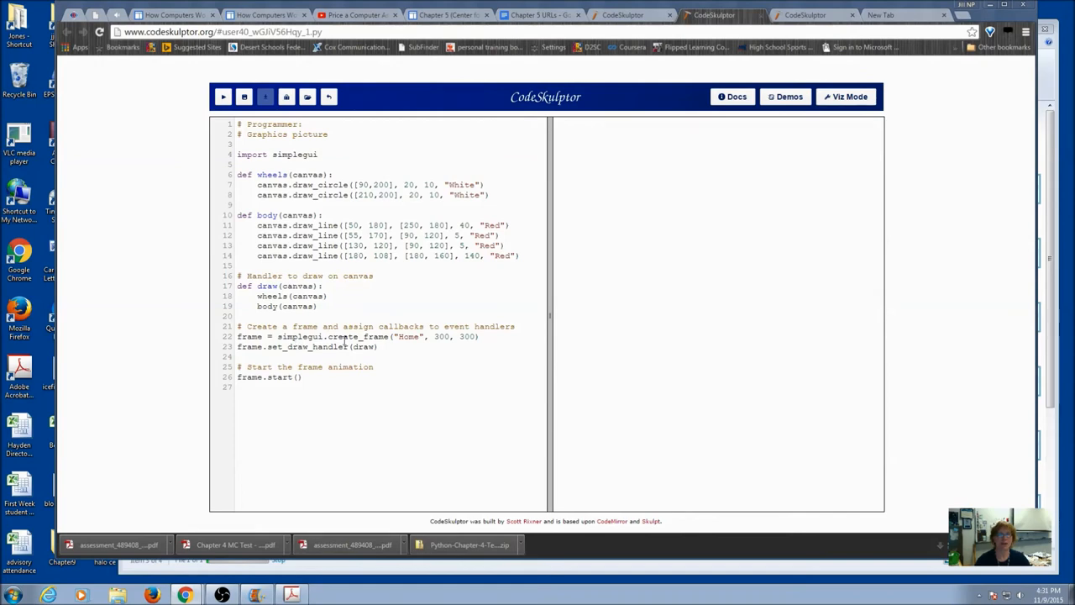
# - Move the set_draw_handler(draw) line into a new draw_pic(draw) function
pyautogui.tripleClick(306, 346)
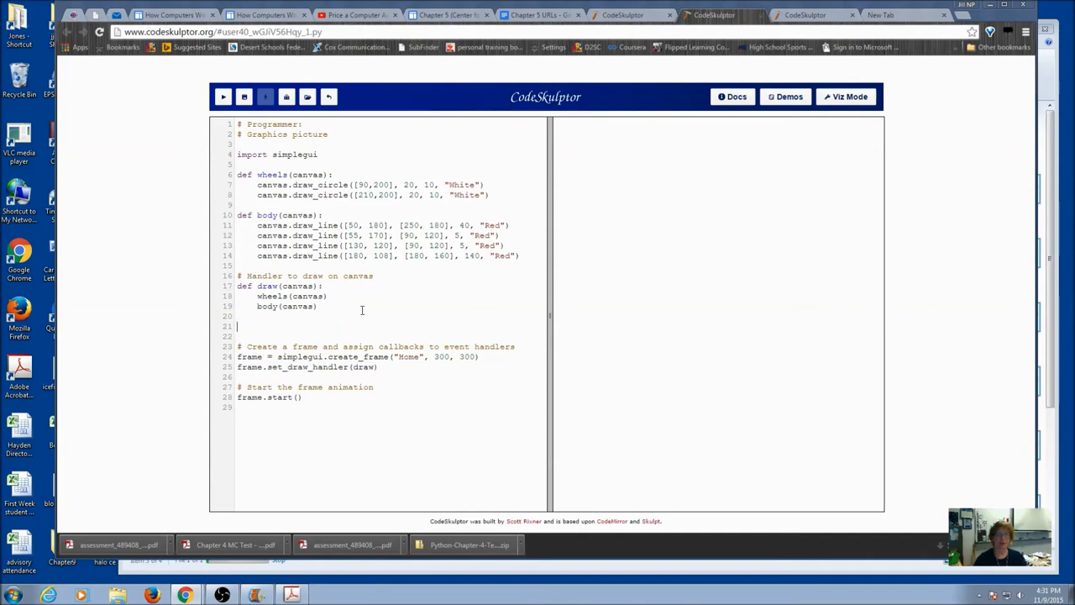
pyautogui.write('def dra')
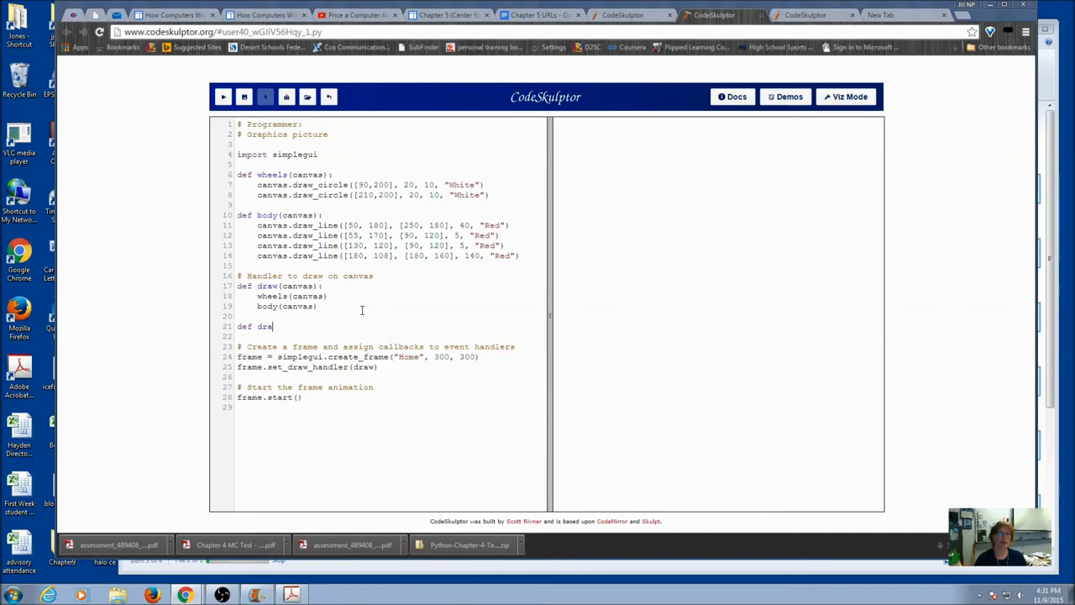
pyautogui.write('w_pi')
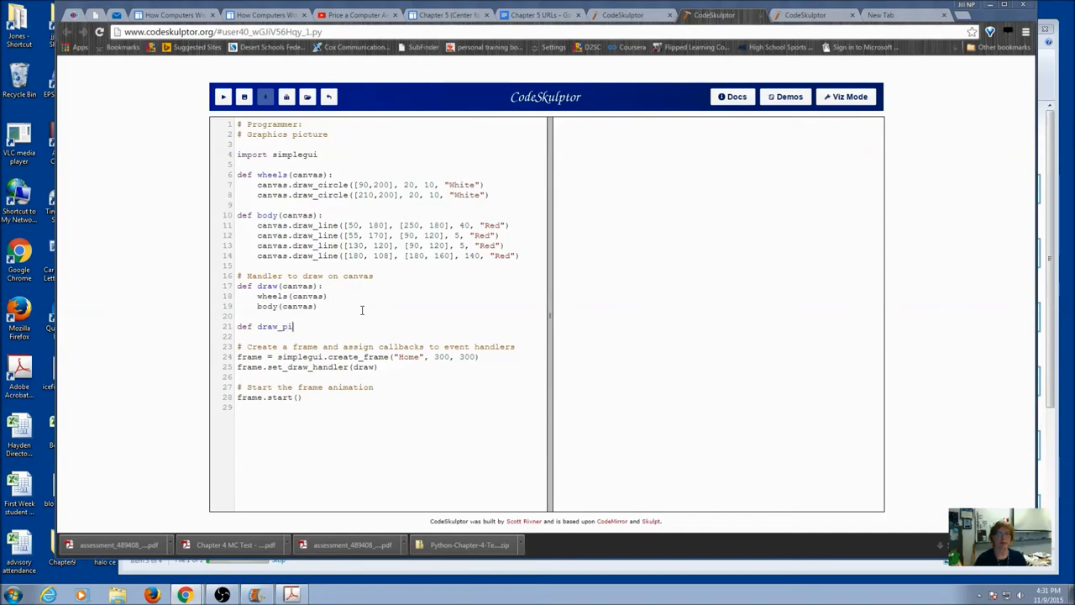
pyautogui.write('c(dr')
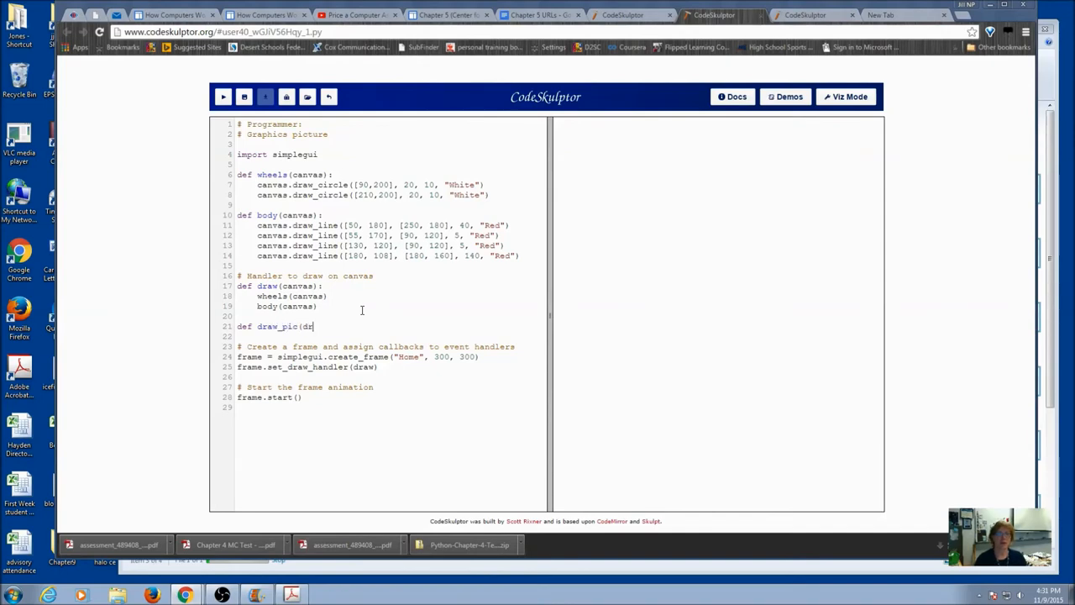
pyautogui.write('aw')
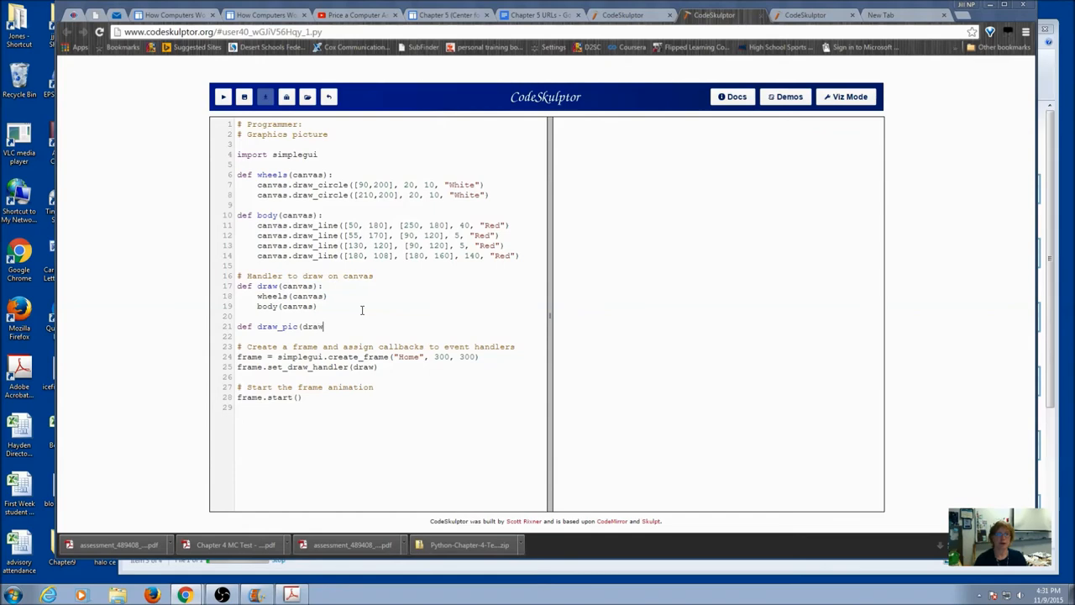
pyautogui.write('):')
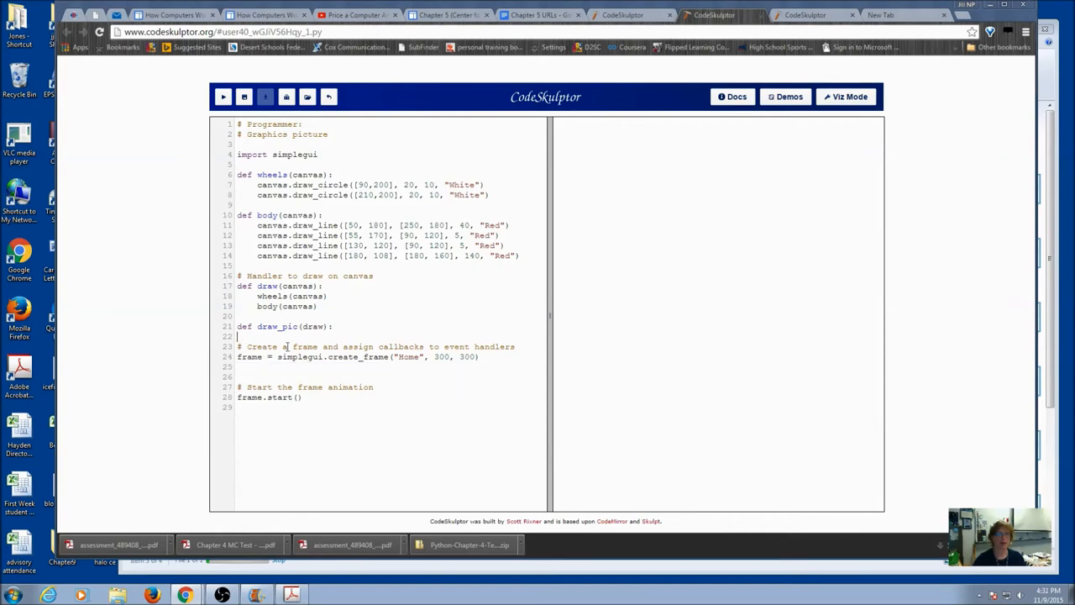
pyautogui.write('frame.set_draw_handler(draw)')
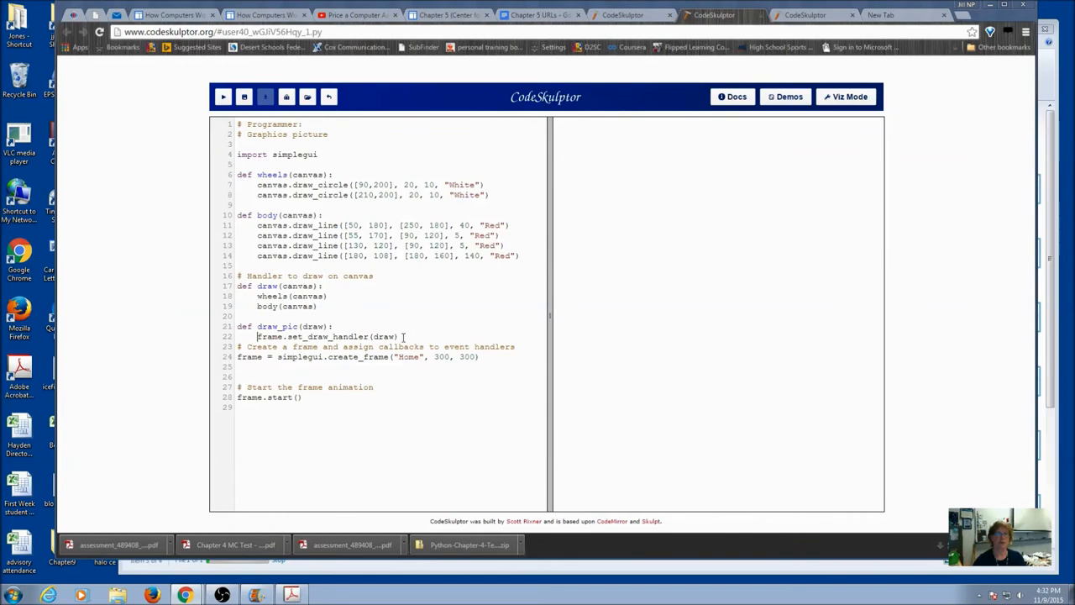
# - Begin a new 'frame.' line below the draw_pic function
pyautogui.press('Return')
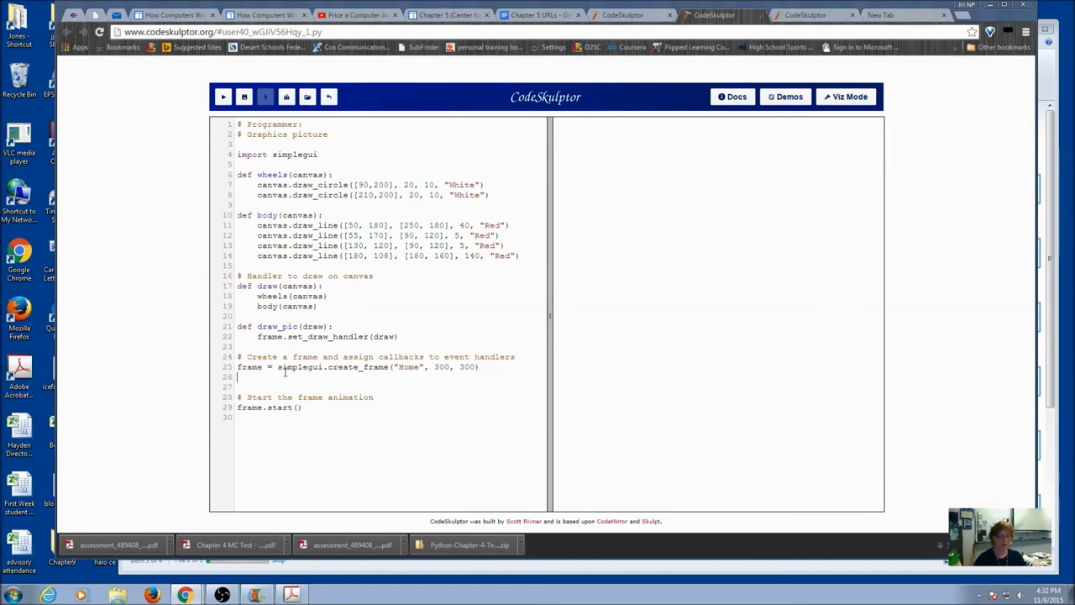
pyautogui.write('f')
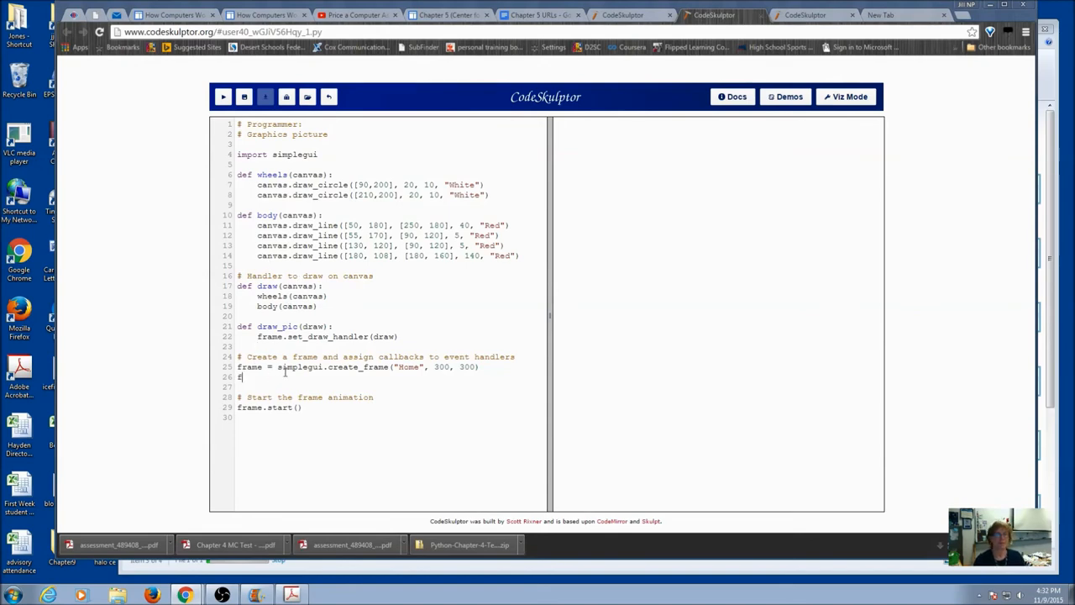
pyautogui.write('rame.')
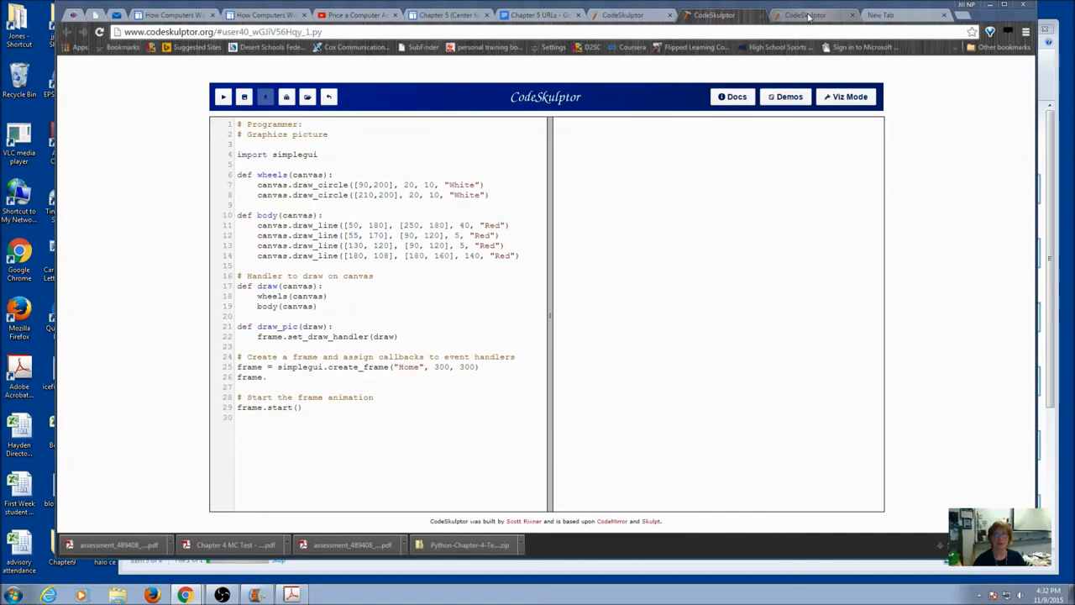
# - Add button1 = frame.add_button('Draw pic', draw_pic, 150) on line 26
pyautogui.click(623, 15)
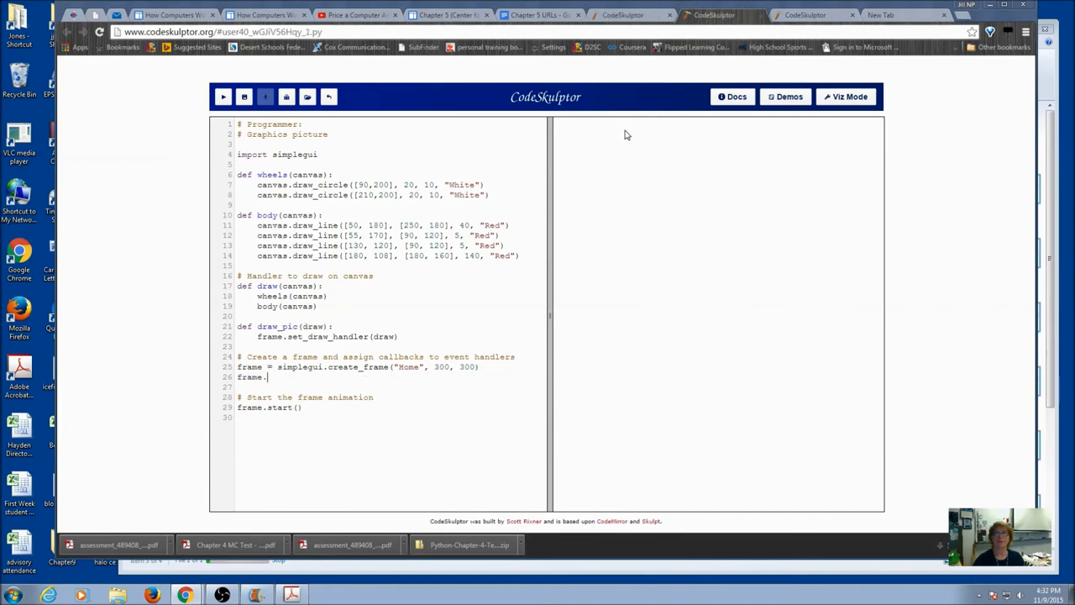
pyautogui.write("button1 = frame.add_button('Draw pic', draw_pic, 150)")
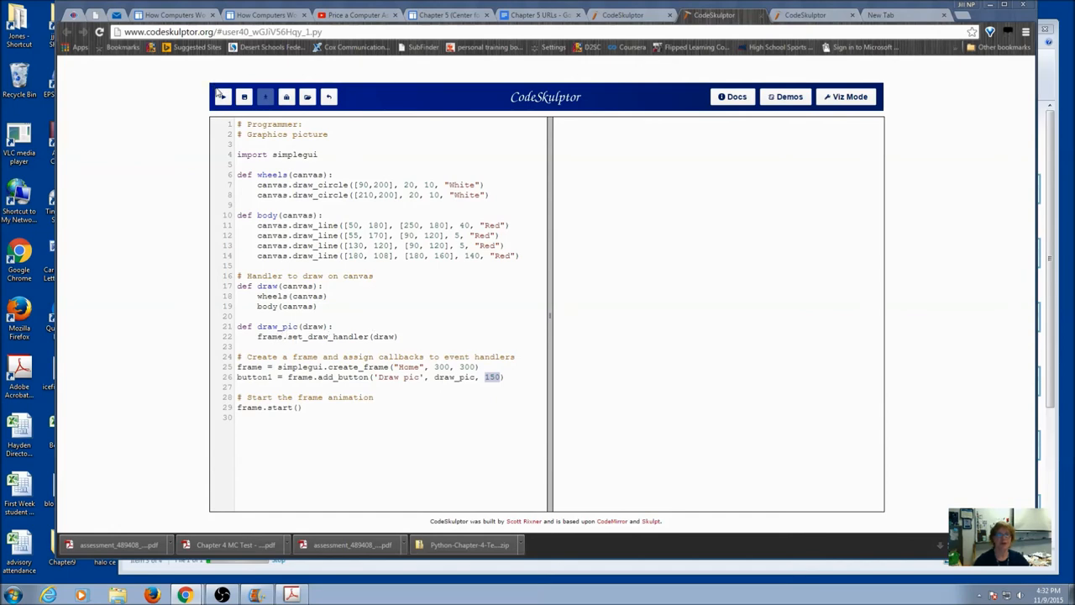
# - Run the program, use the Draw pic button to draw the truck, then close the output
pyautogui.click(244, 96)
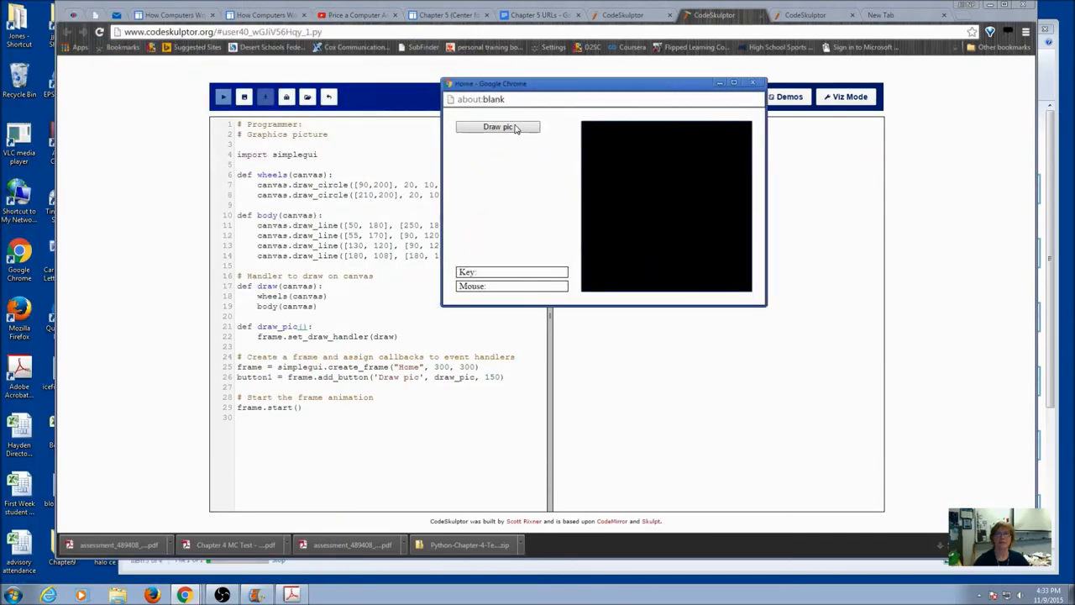
pyautogui.click(498, 126)
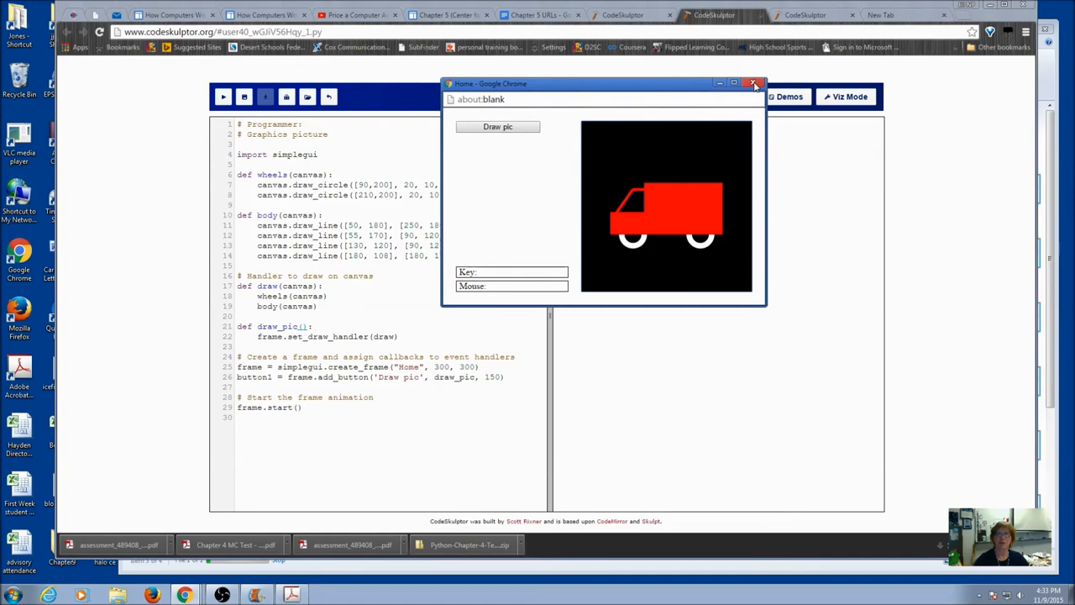
pyautogui.moveTo(753, 83)
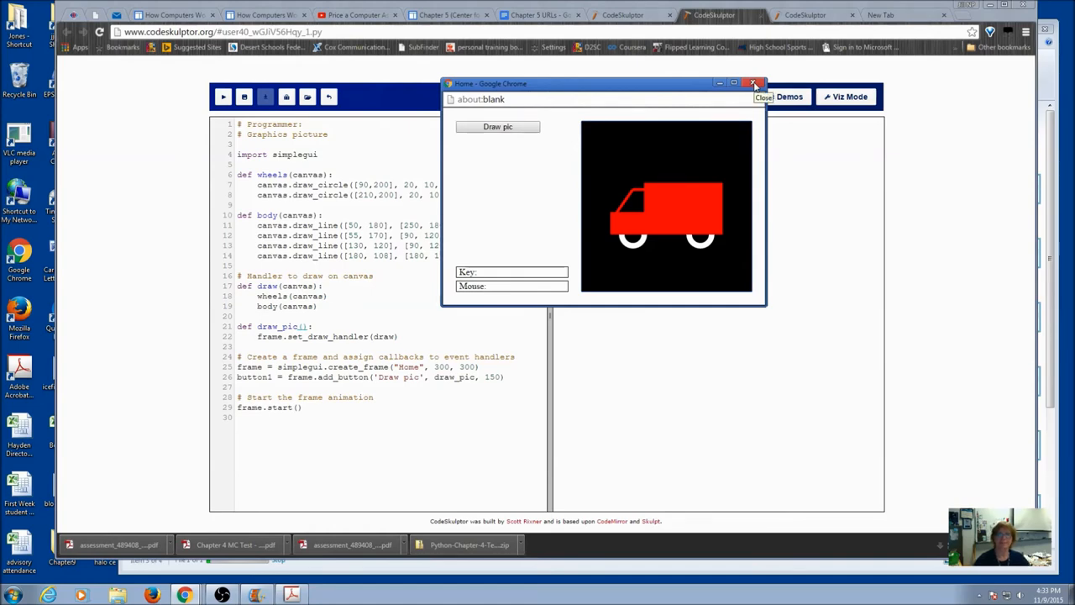
pyautogui.click(754, 83)
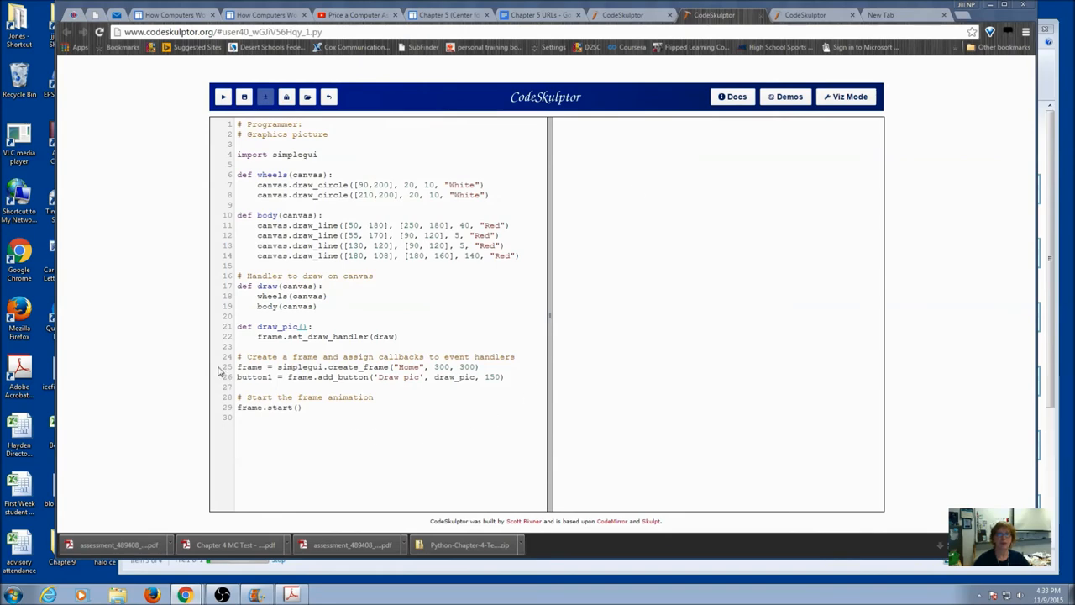
pyautogui.moveTo(234, 330)
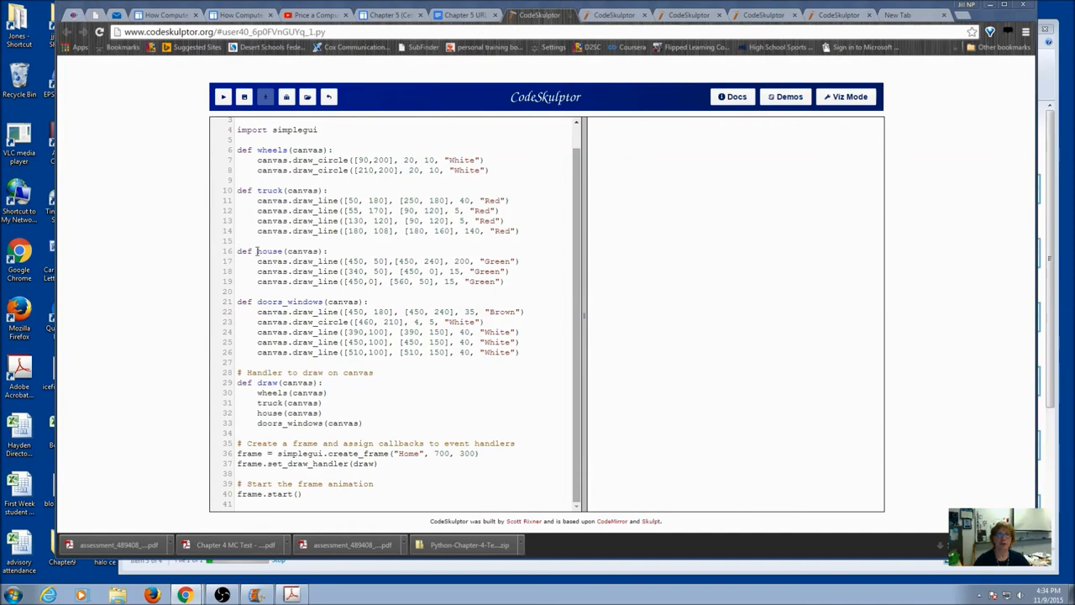
pyautogui.moveTo(354, 311)
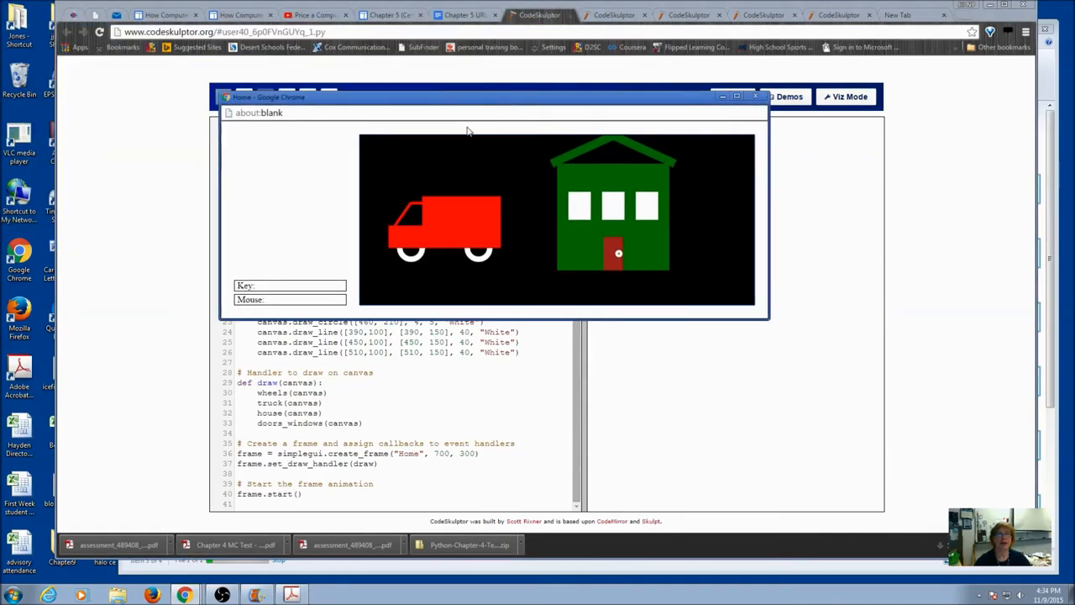
pyautogui.moveTo(283, 174)
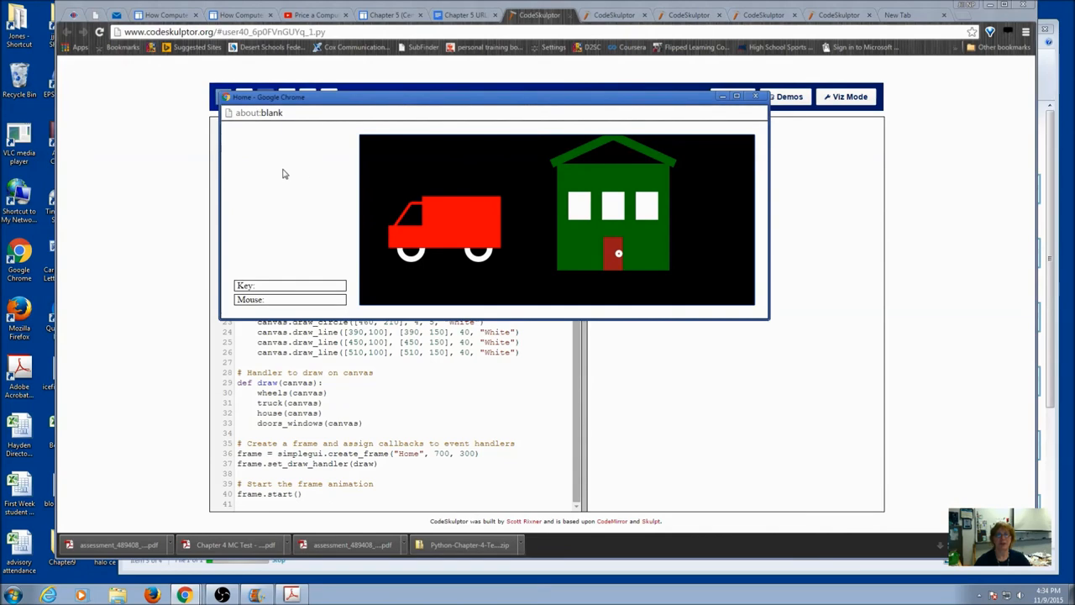
pyautogui.moveTo(726, 132)
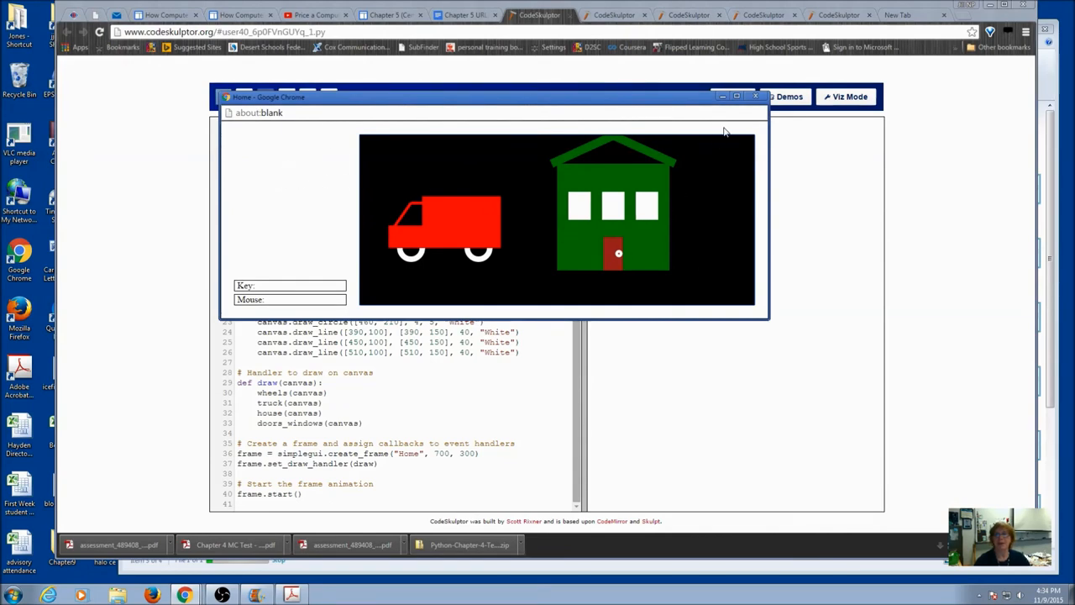
pyautogui.click(754, 96)
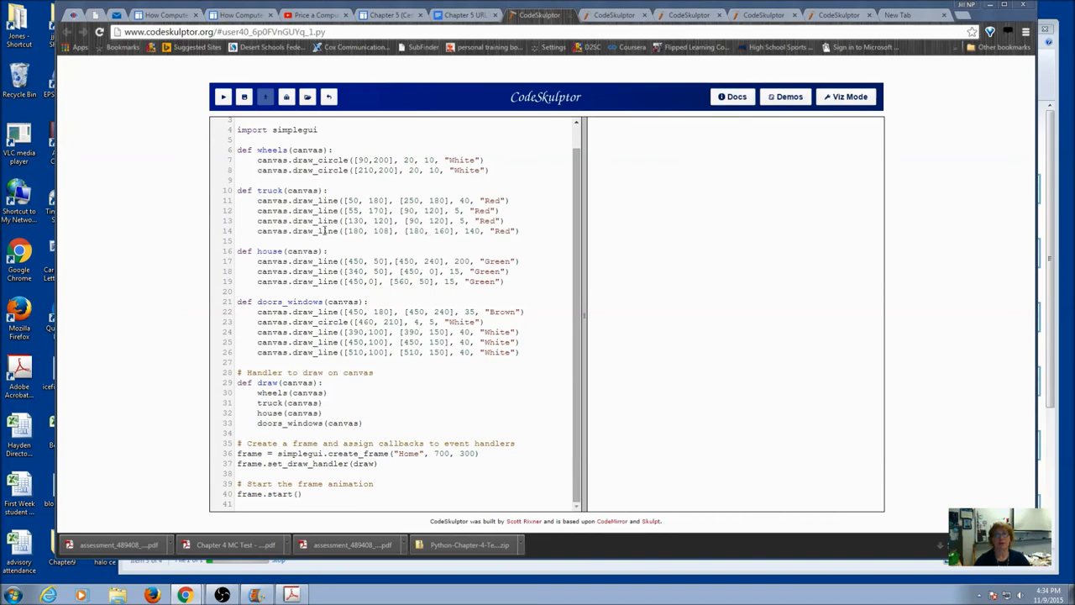
pyautogui.doubleClick(262, 150)
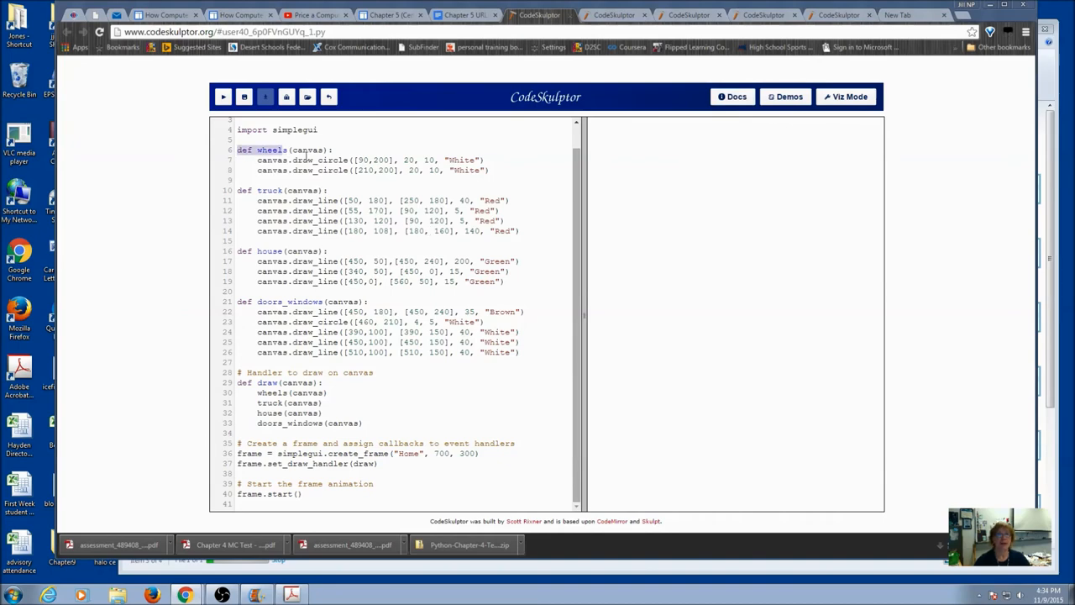